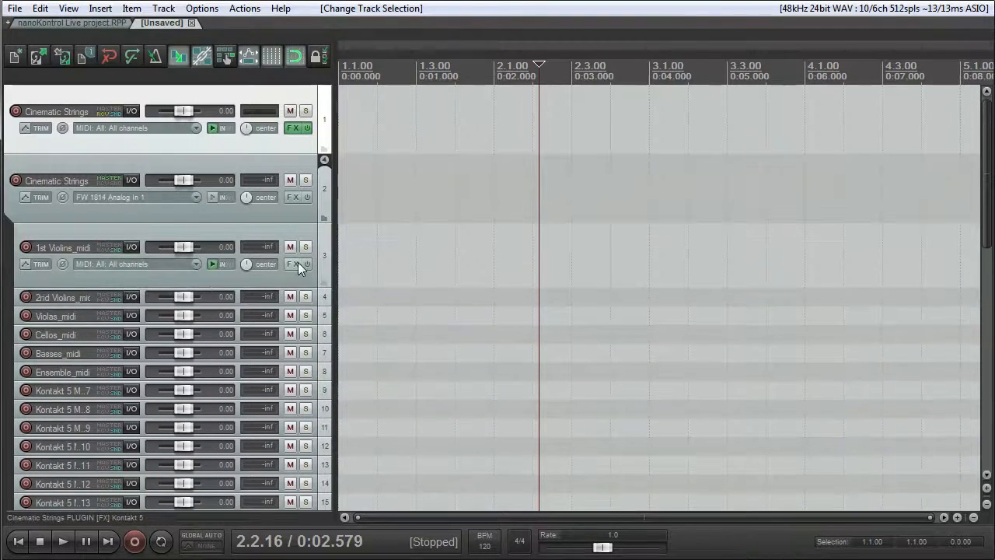
mouse_move(298, 264)
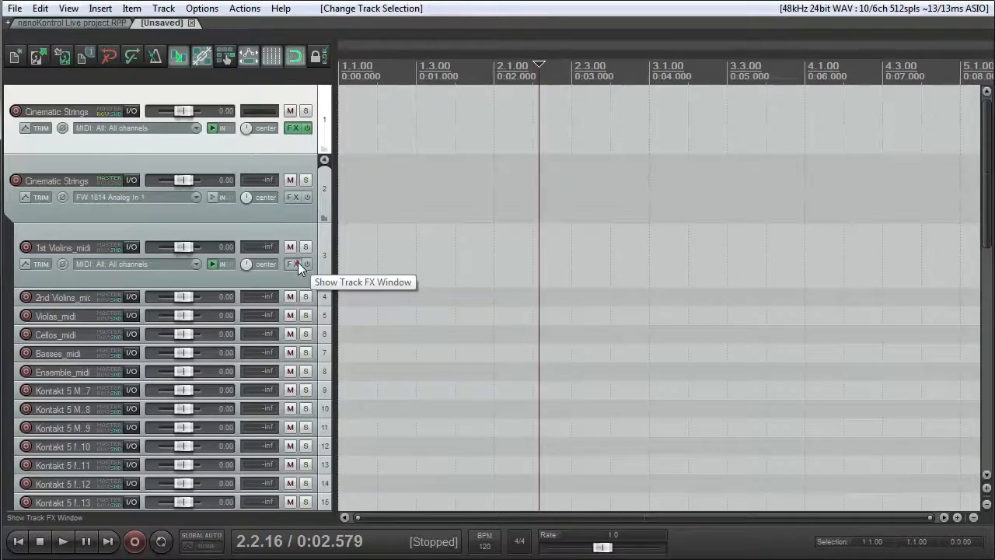
- Show the ReaControlMIDI settings in the 1st Violins_midi track's FX chain
click(294, 264)
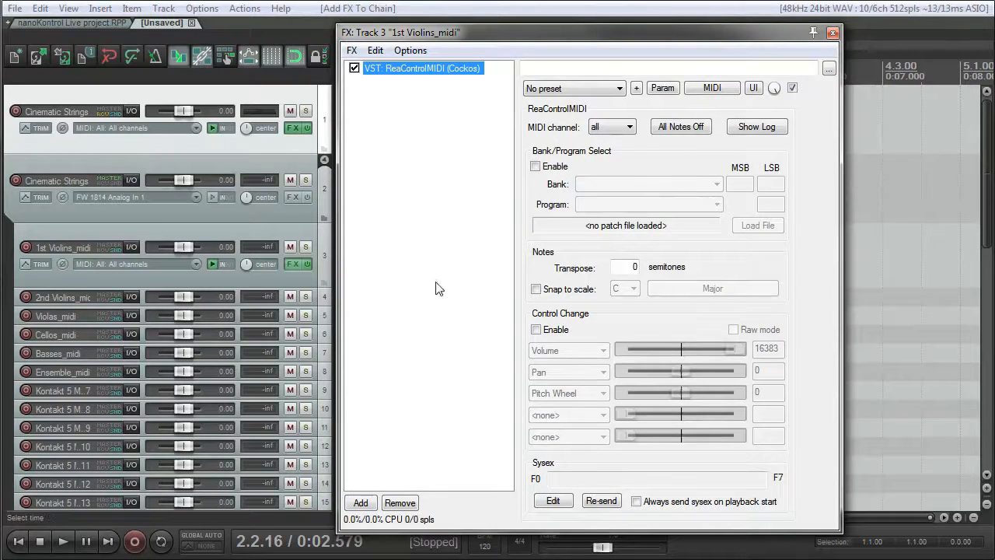
- Keep ReaControlMIDI listening on all MIDI channels and show its incoming activity log
click(613, 126)
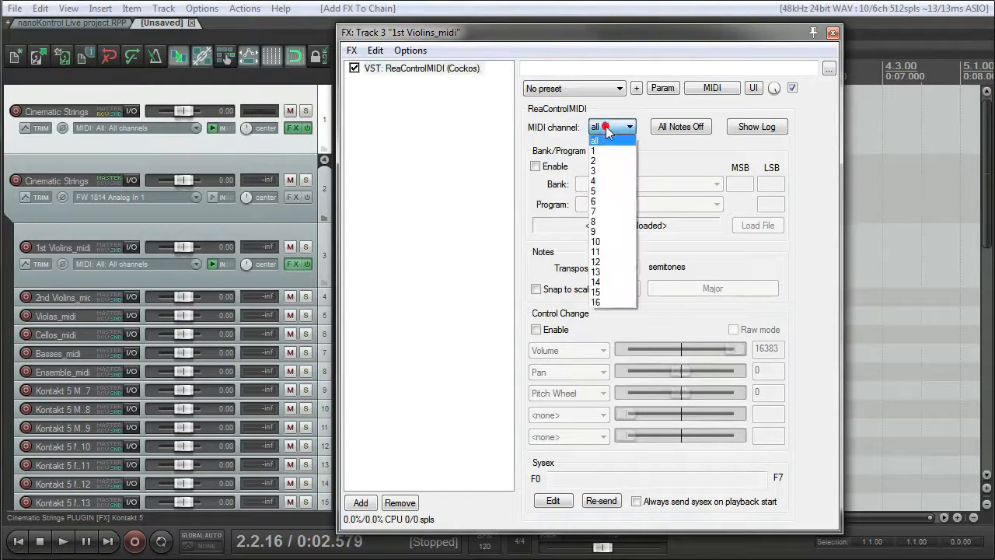
click(594, 128)
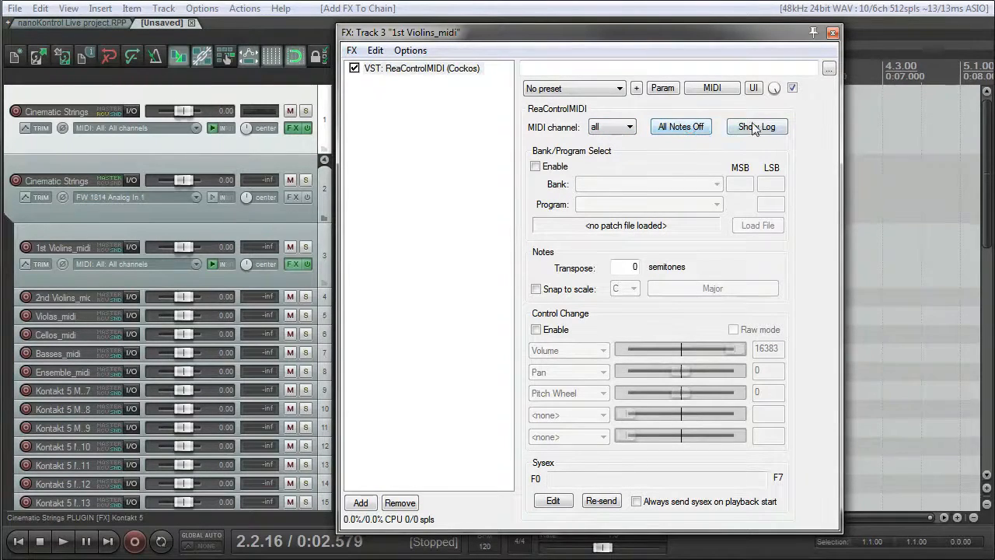
click(756, 128)
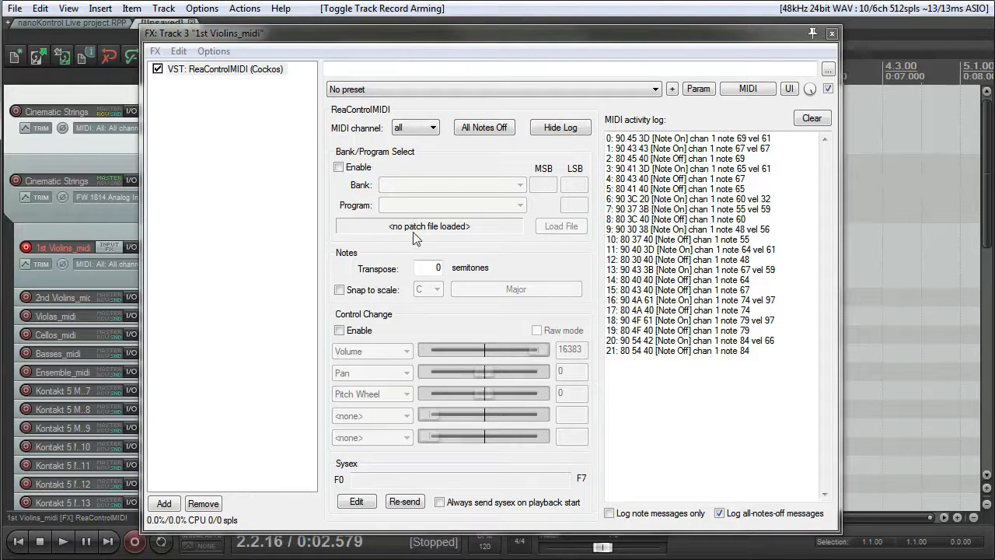
mouse_move(512, 159)
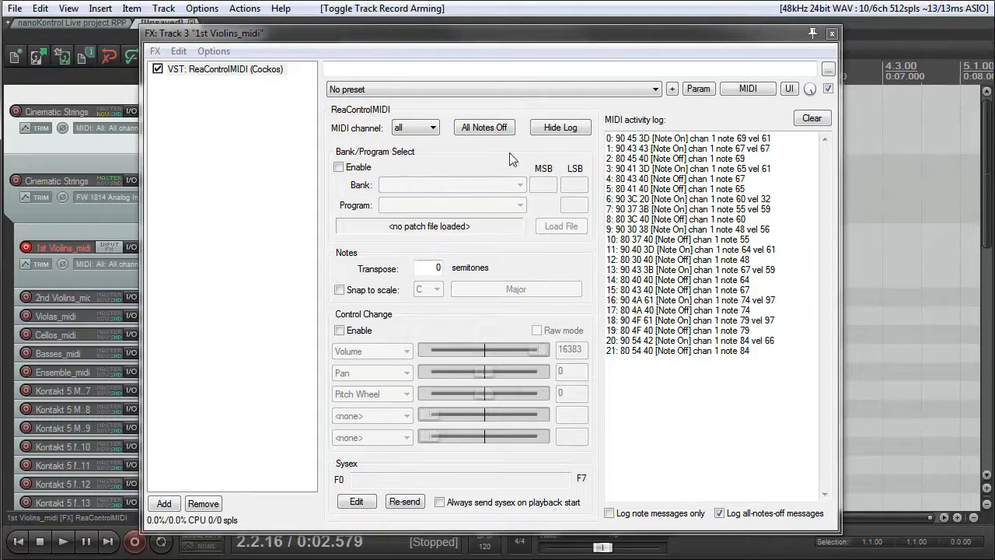
mouse_move(476, 249)
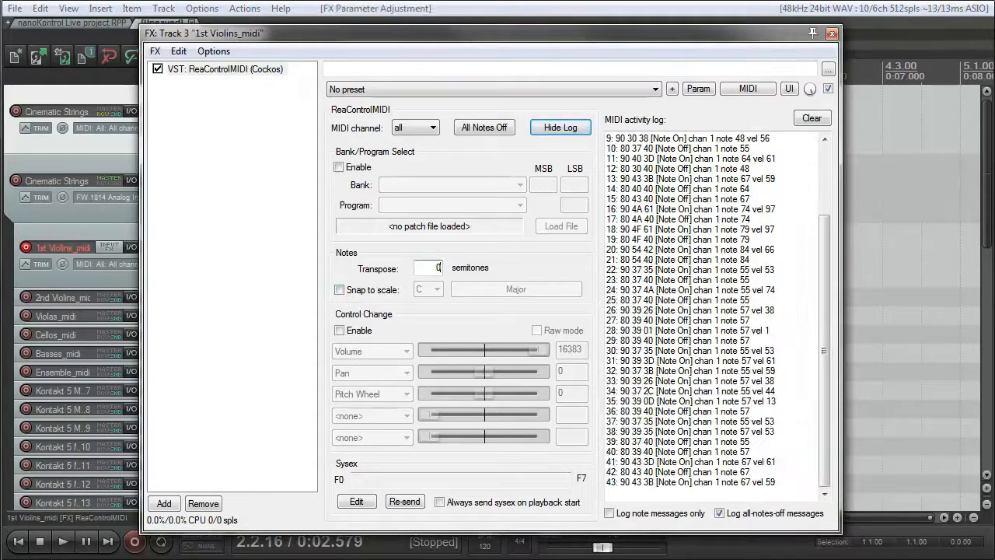
- Enable Control Change output in ReaControlMIDI and review the CC controller list
text(12)
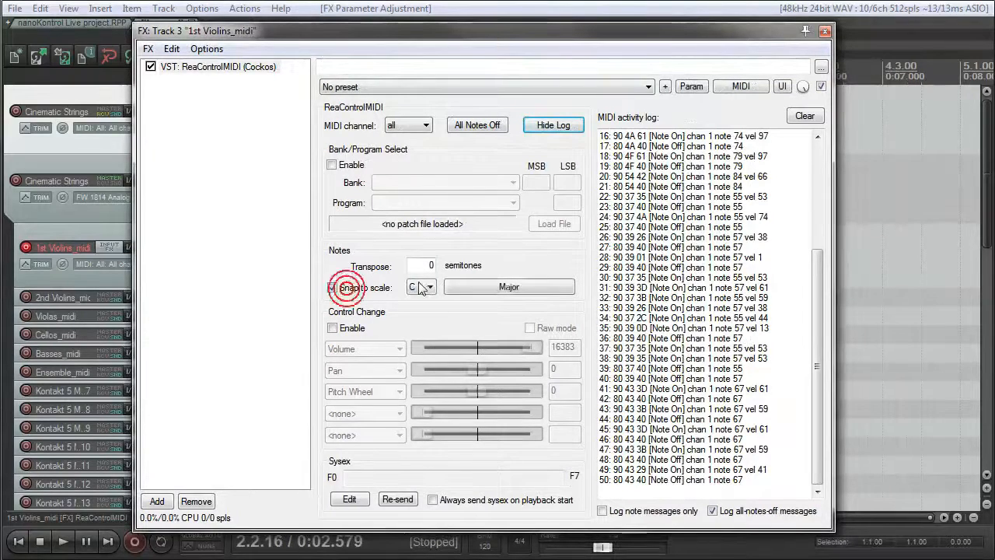
click(333, 286)
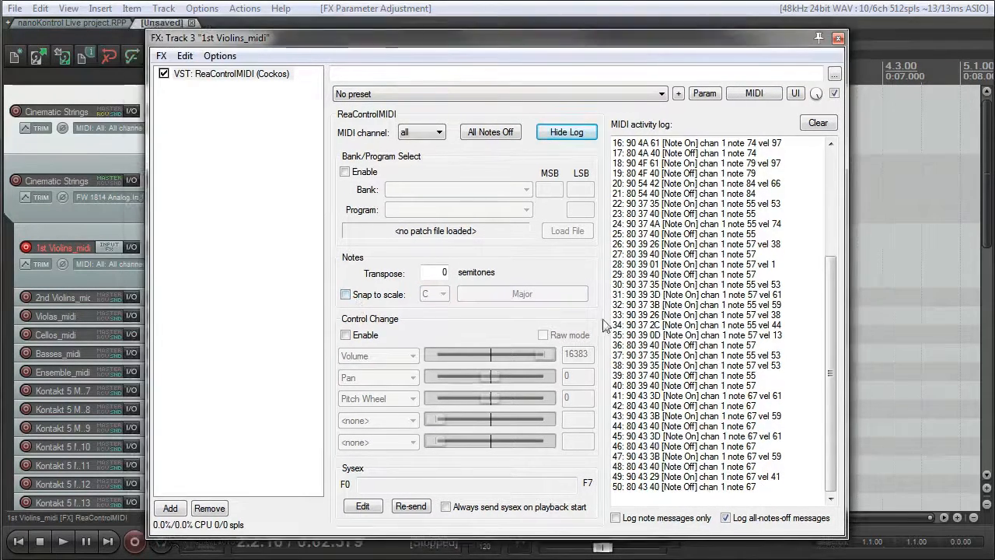
click(346, 334)
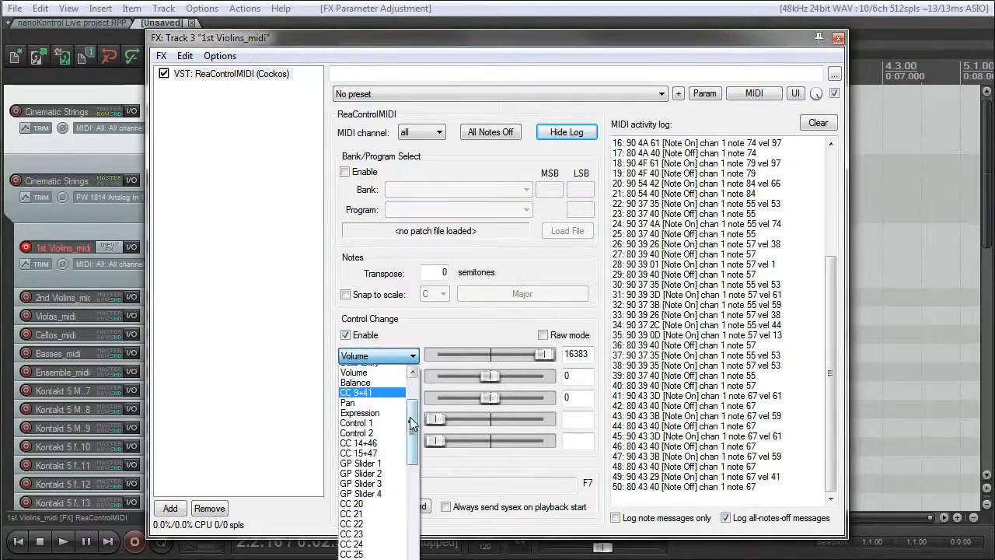
scroll(down, 3)
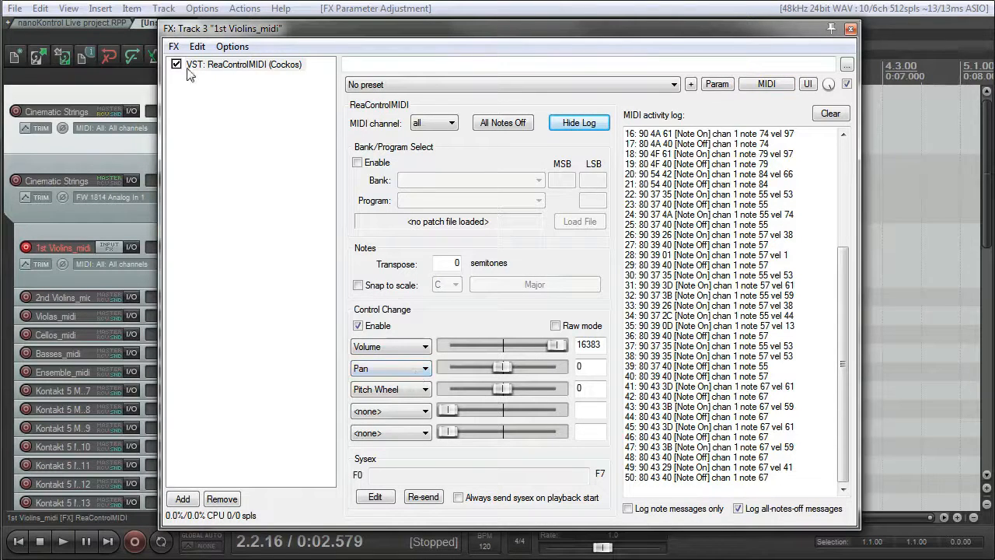
- Close the FX window, return to project start and record a violin part on the armed track
click(851, 28)
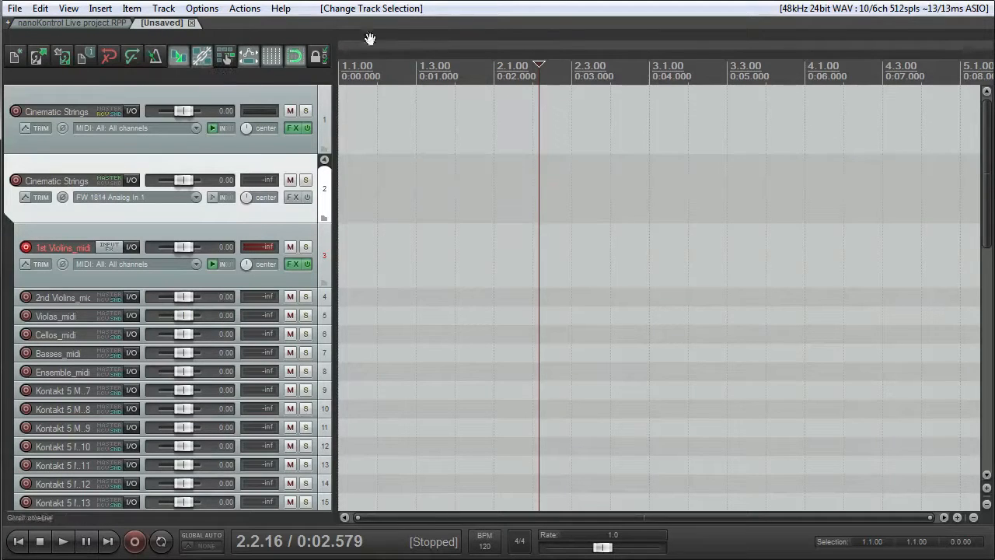
click(343, 70)
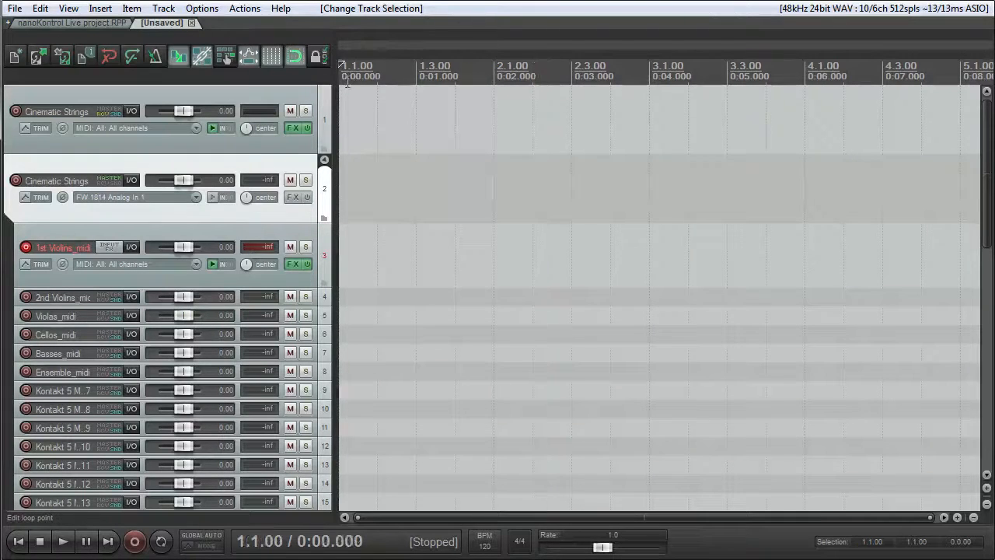
click(62, 541)
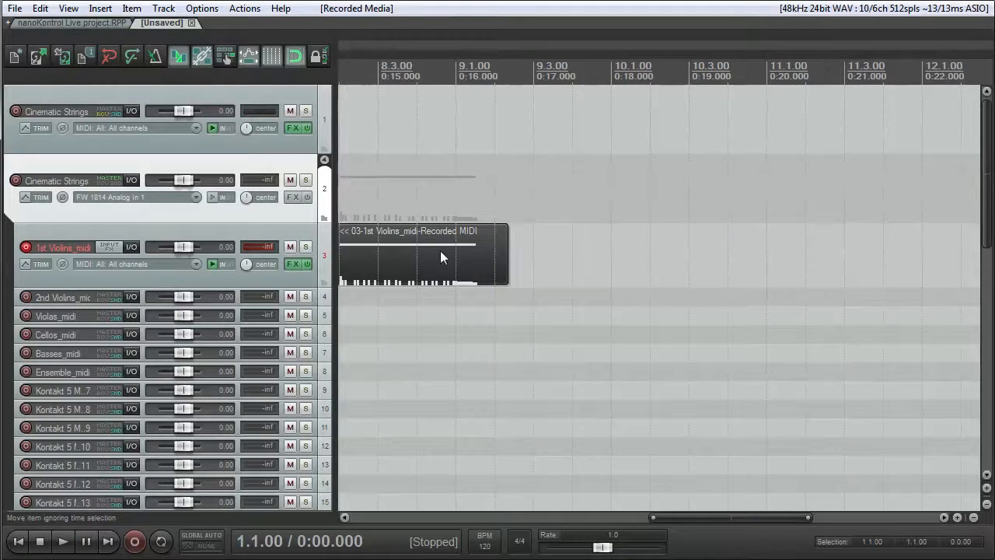
- Open the recorded violin take in the MIDI editor and bring up the Kontakt 1st Violins instrument
double_click(423, 255)
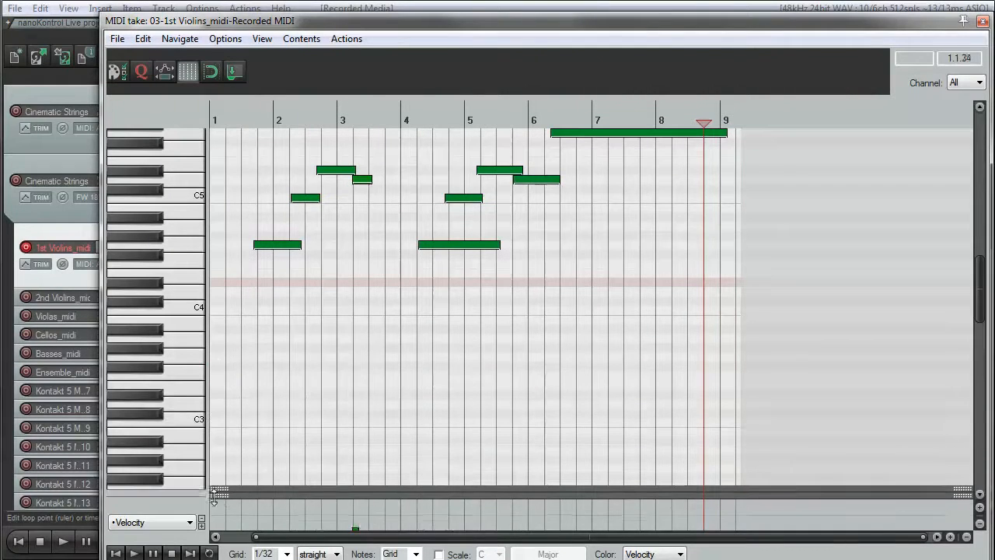
drag(218, 495, 221, 401)
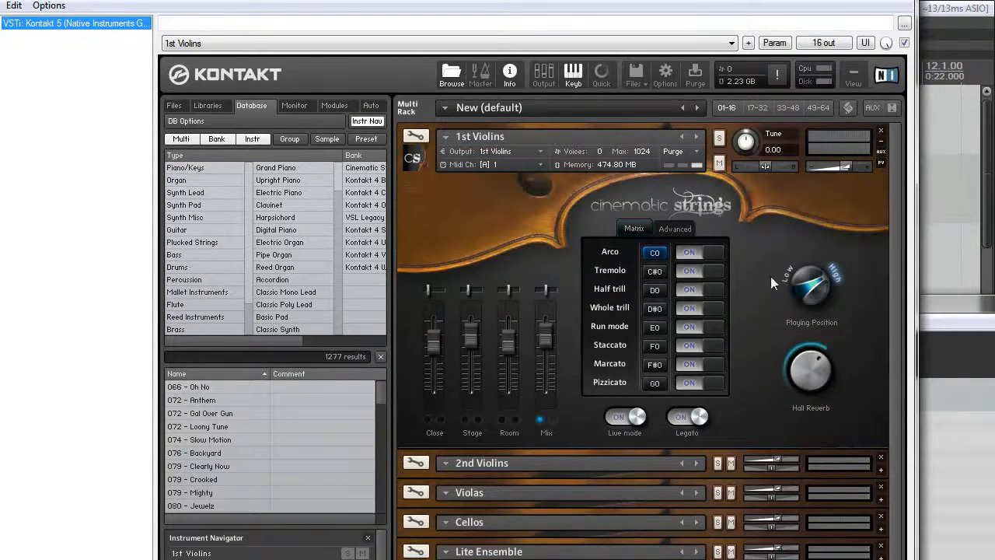
click(675, 228)
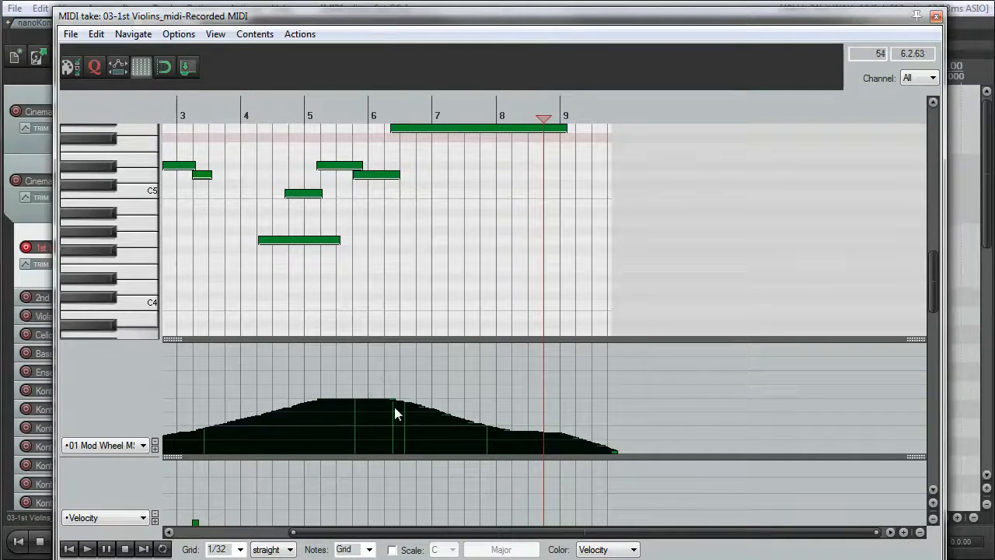
- Redraw the Mod Wheel curve as a broad plateau from about bar 1 to bar 9
click(408, 401)
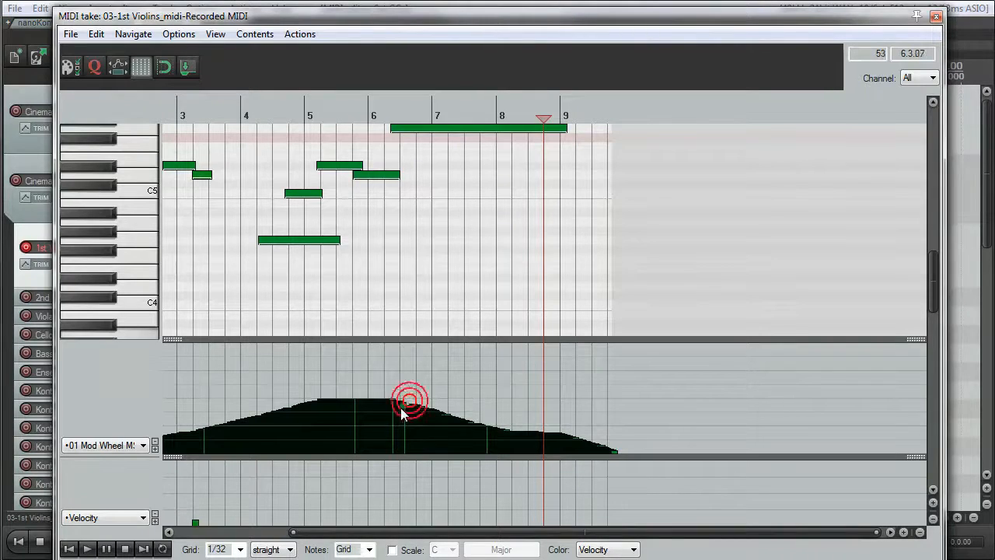
drag(407, 402, 315, 410)
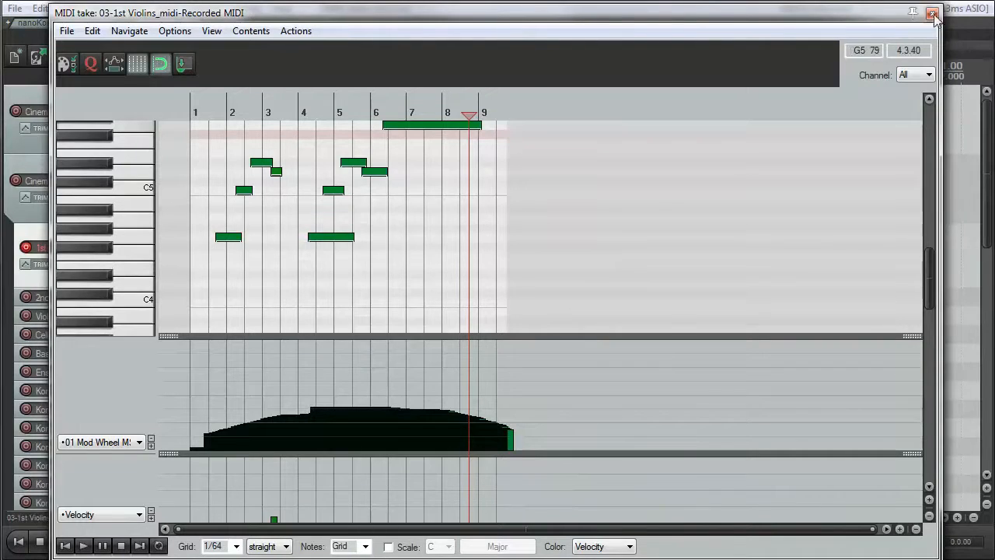
click(933, 13)
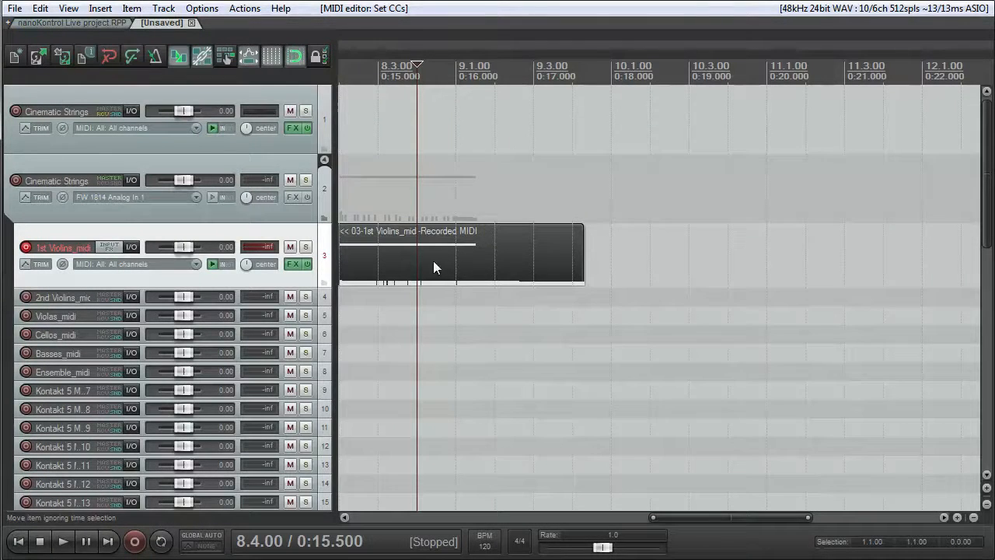
double_click(436, 268)
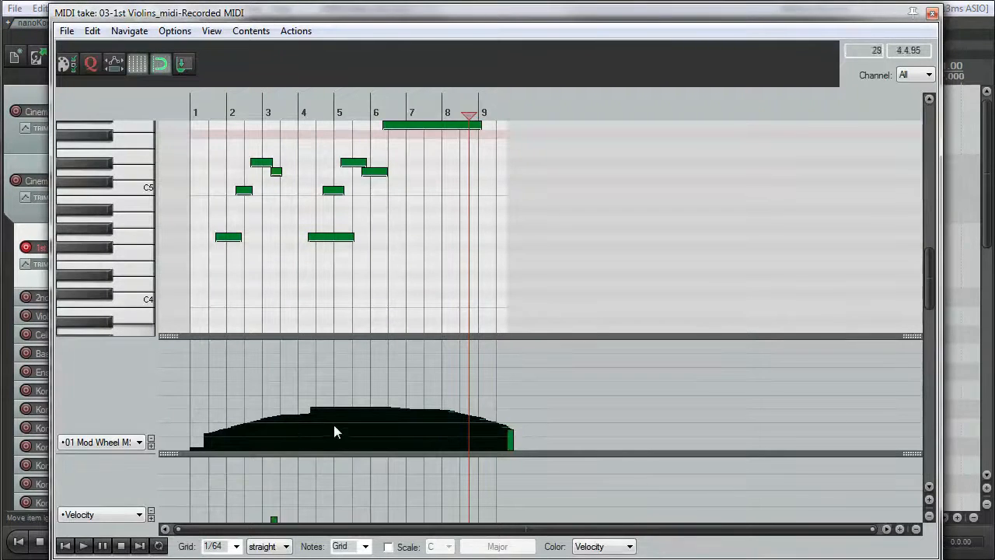
click(381, 402)
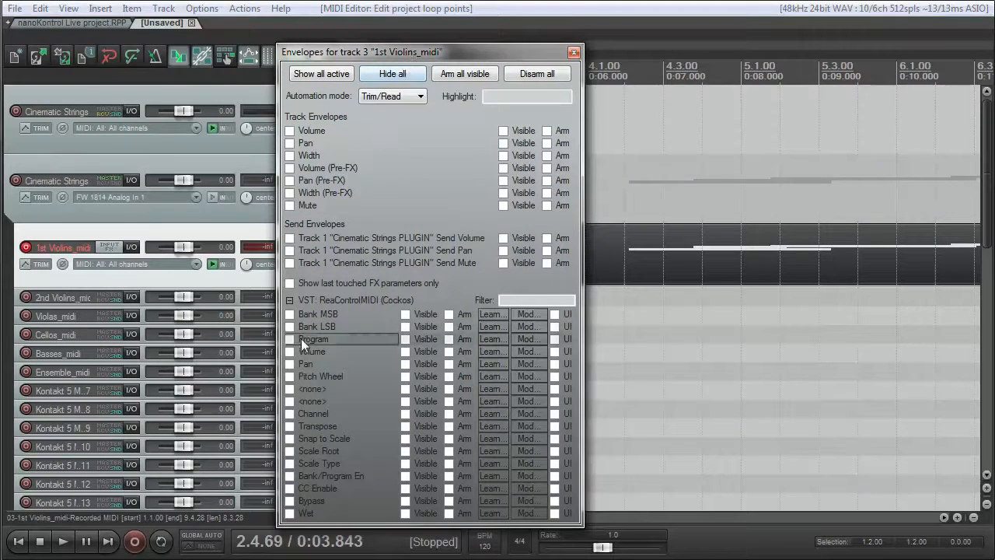
mouse_move(396, 310)
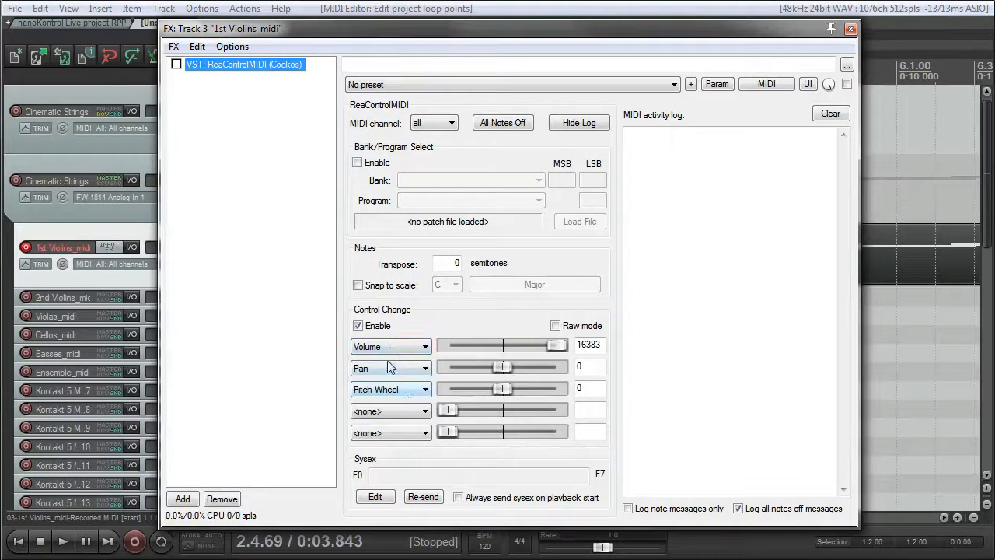
- Assign ReaControlMIDI's first control slot to Mod Wheel and show its envelope lane on the track
click(389, 345)
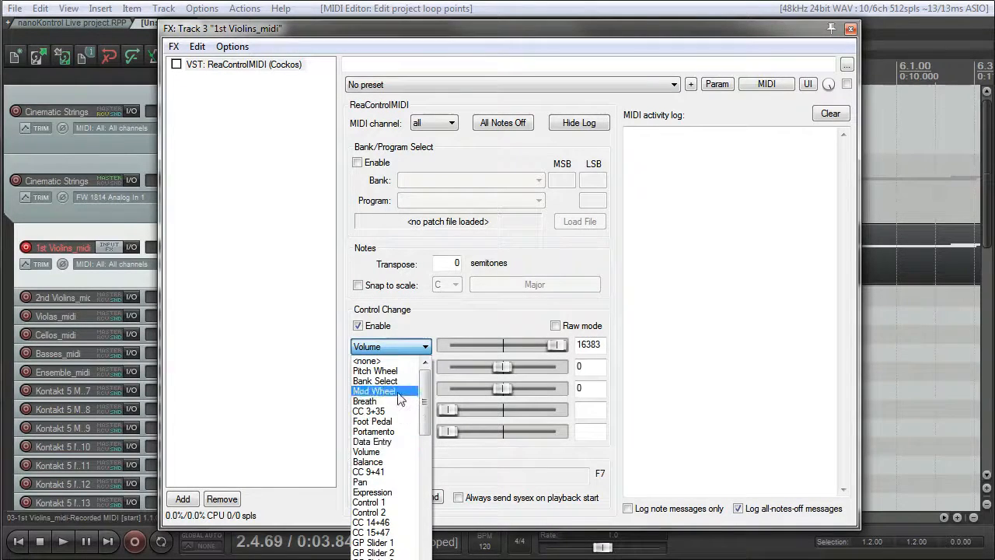
click(376, 391)
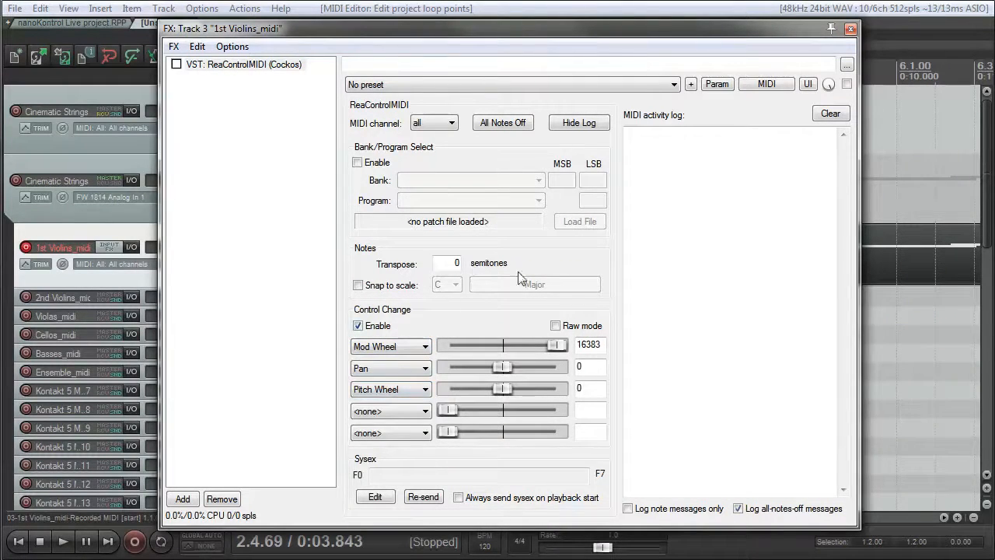
click(850, 28)
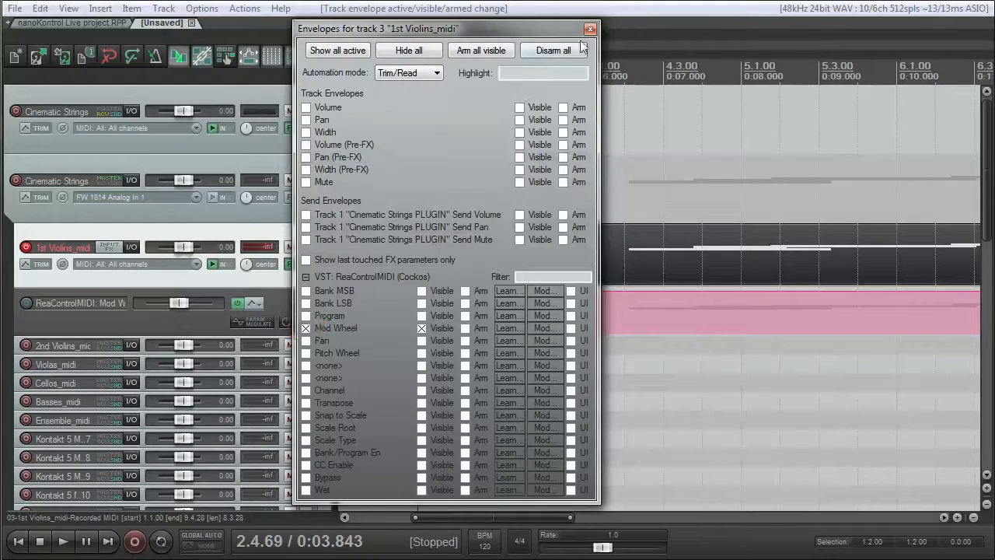
click(591, 28)
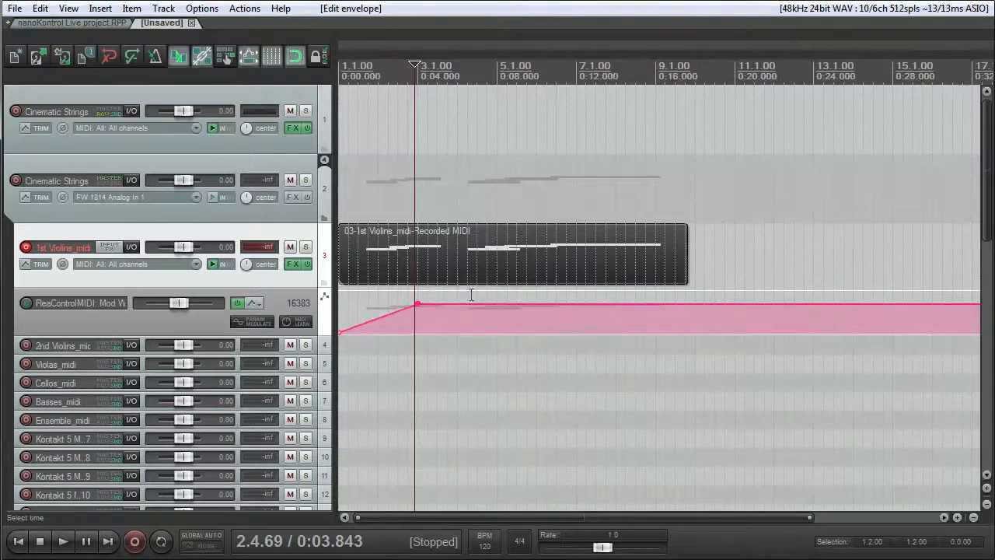
- Set the default point shape for the Mod Wheel envelope lane
right_click(470, 294)
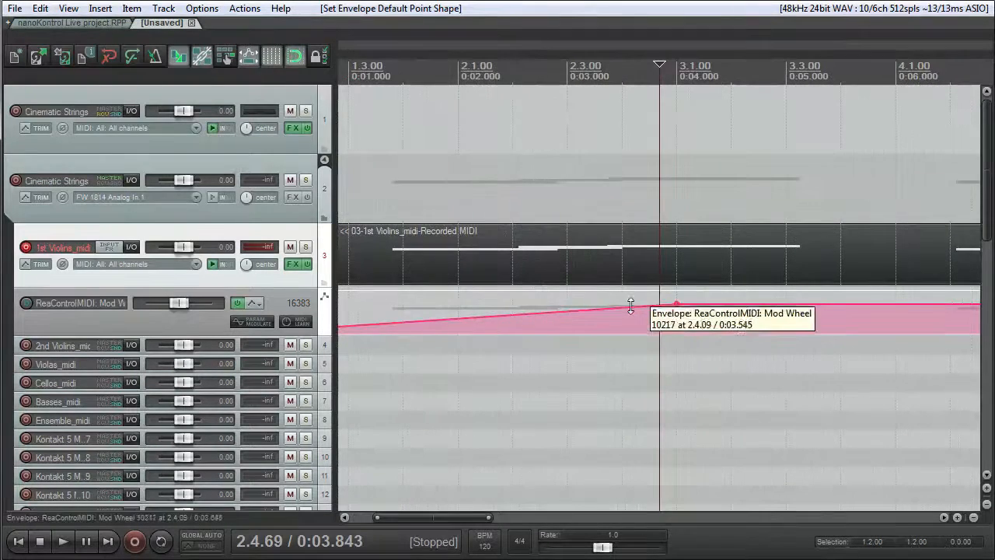
right_click(631, 304)
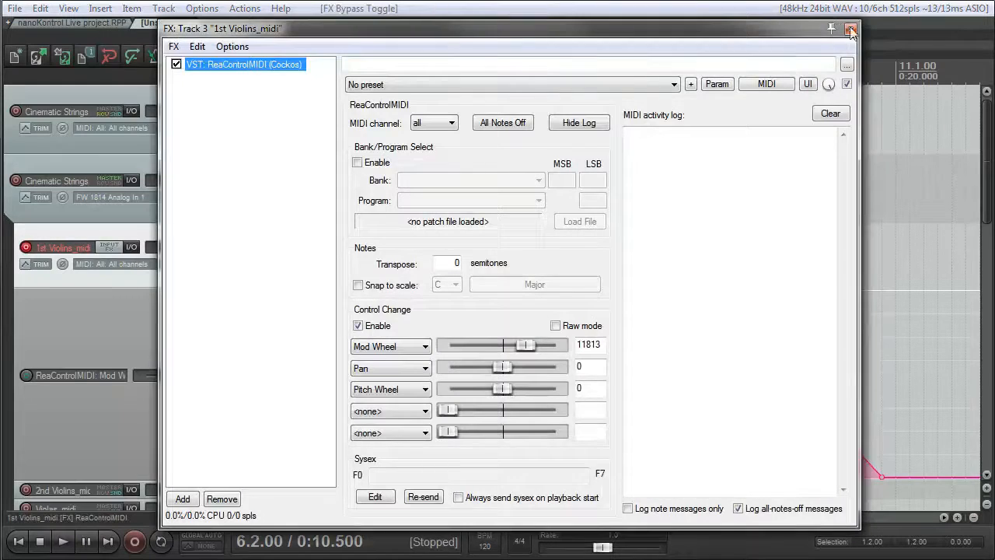
- Close the 1st Violins plugin window to view the two-peak Mod Wheel envelope
click(851, 28)
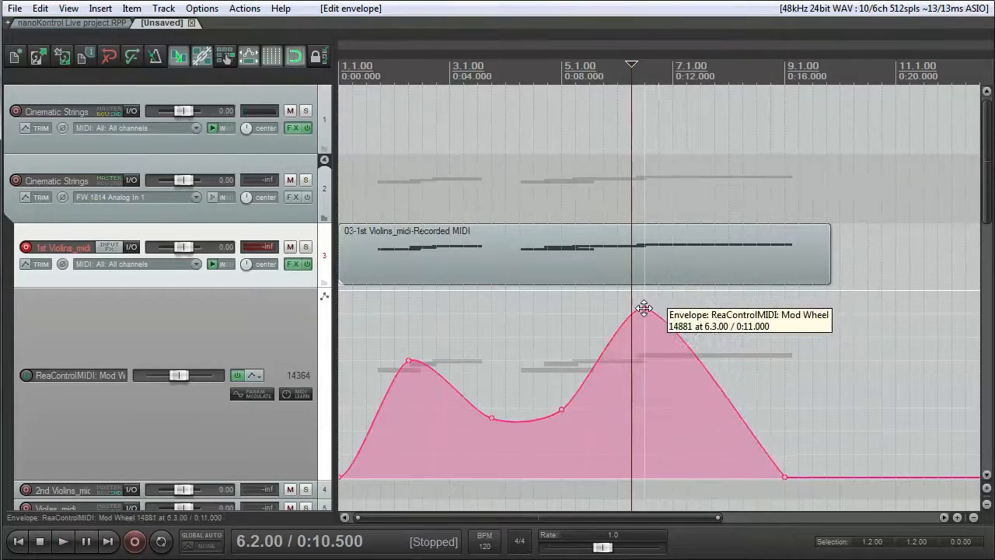
- Reshape the Mod Wheel envelope into a sharper first peak and tall second peak near bar 6, then play back
click(63, 541)
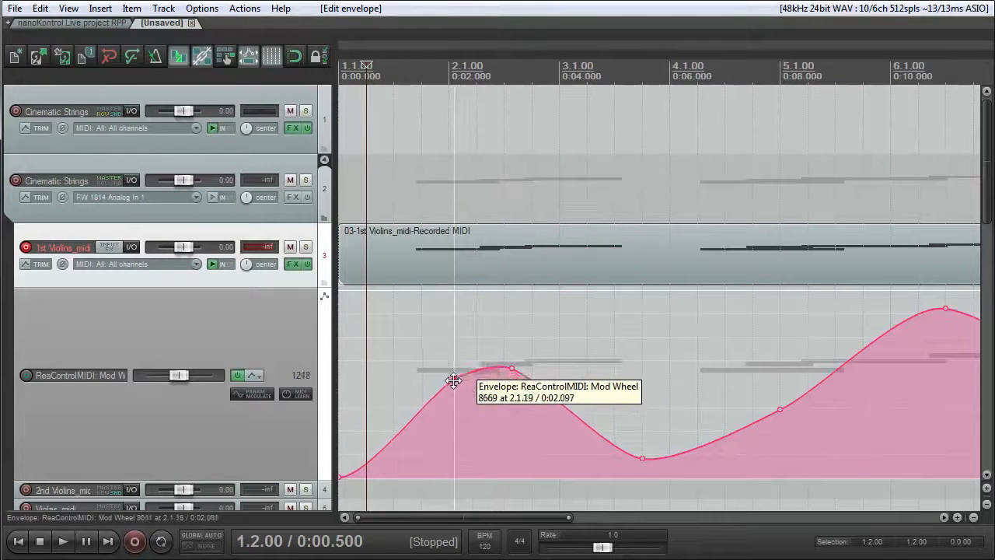
drag(454, 381, 622, 454)
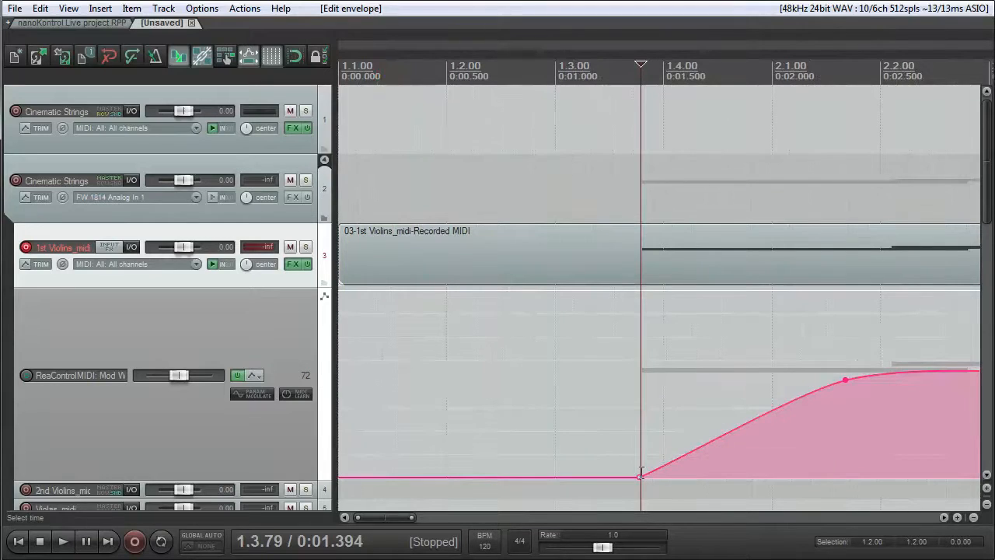
click(62, 541)
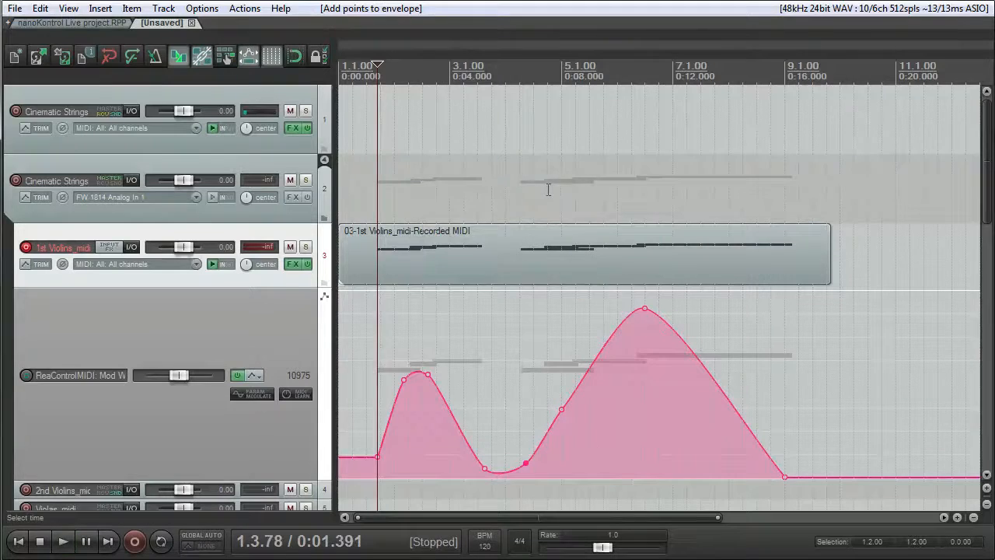
click(63, 542)
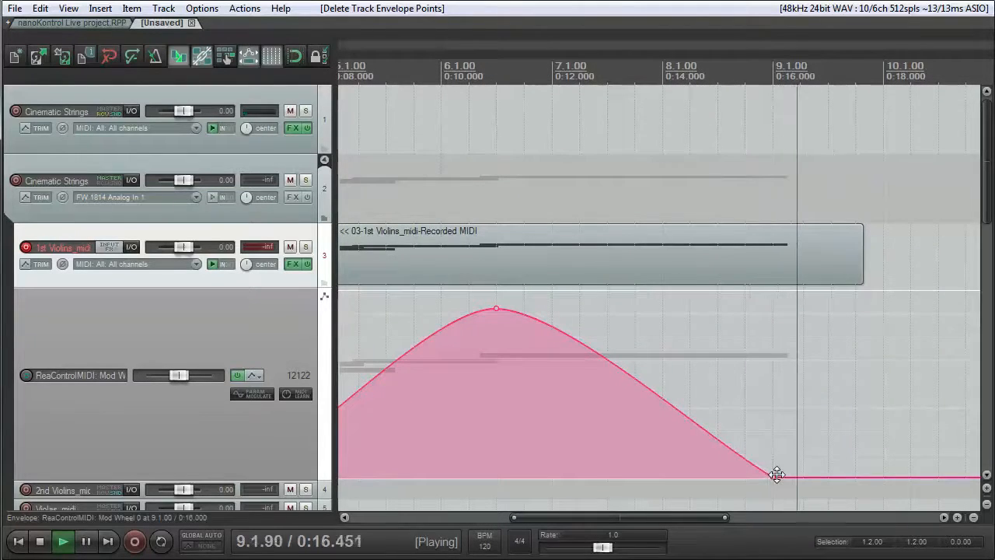
- Unselect all envelope points, then set the shape of the new tail point near 8.1.88
right_click(776, 474)
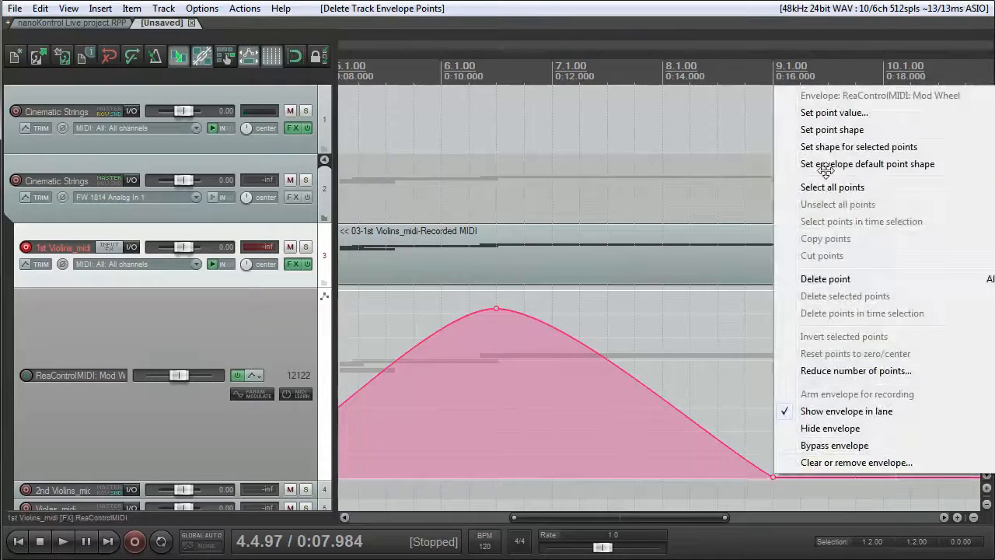
mouse_move(772, 477)
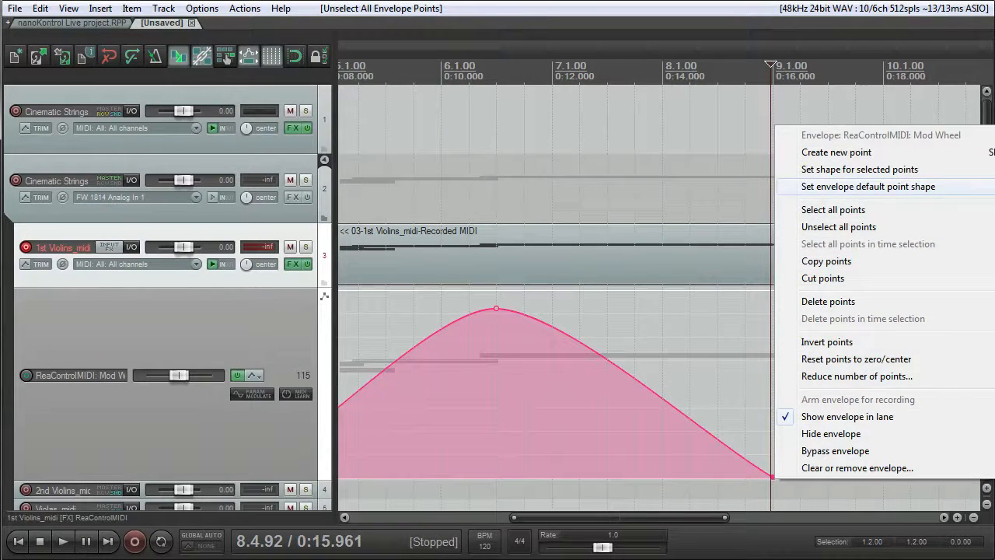
click(867, 187)
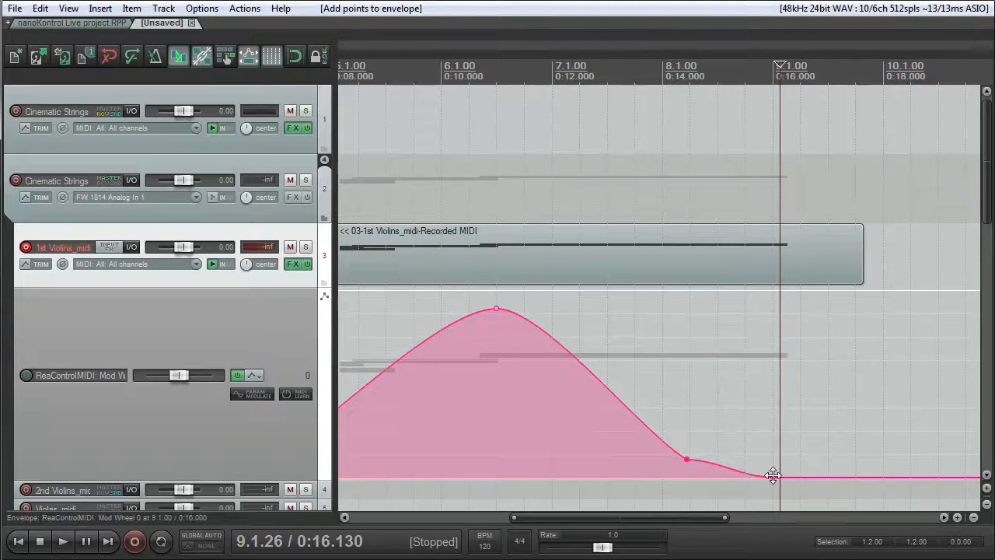
right_click(773, 474)
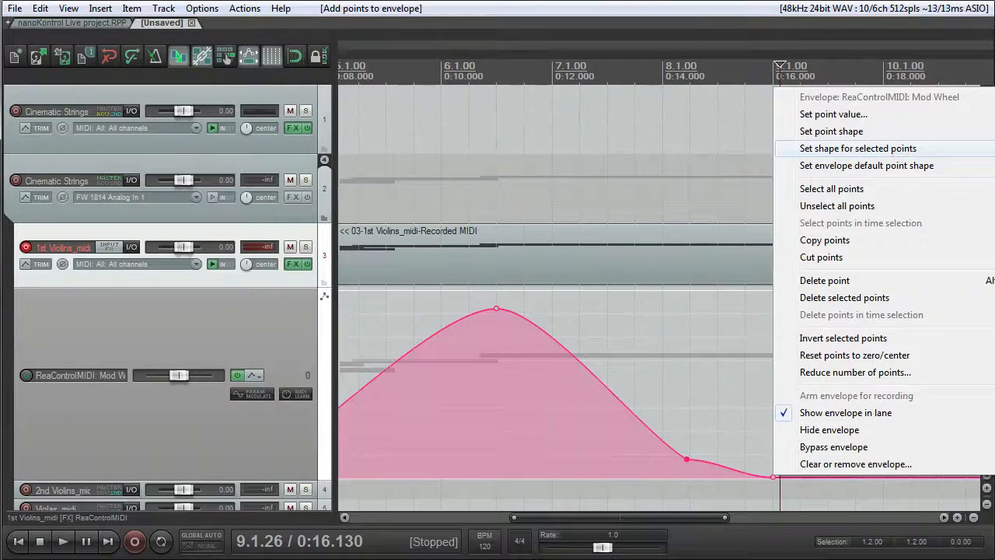
click(858, 147)
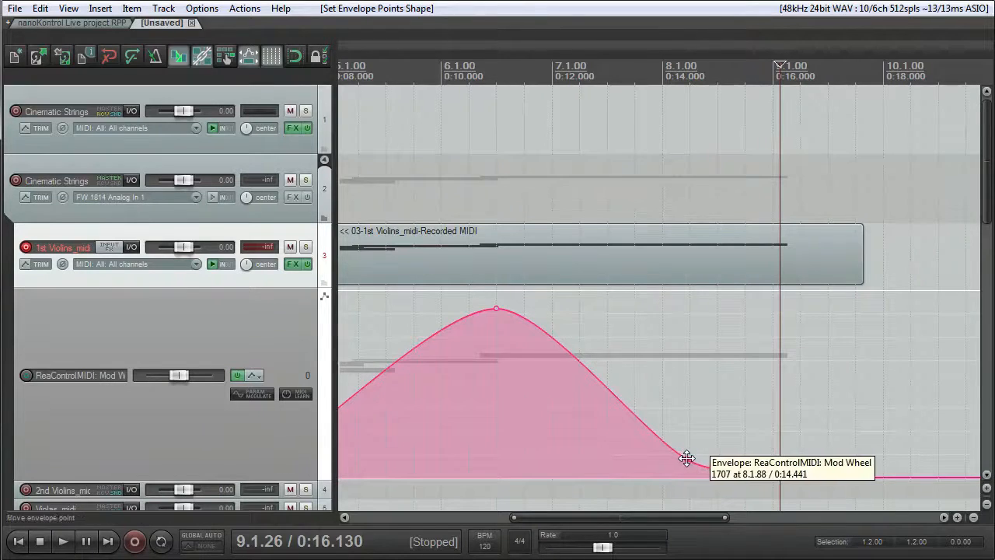
click(63, 542)
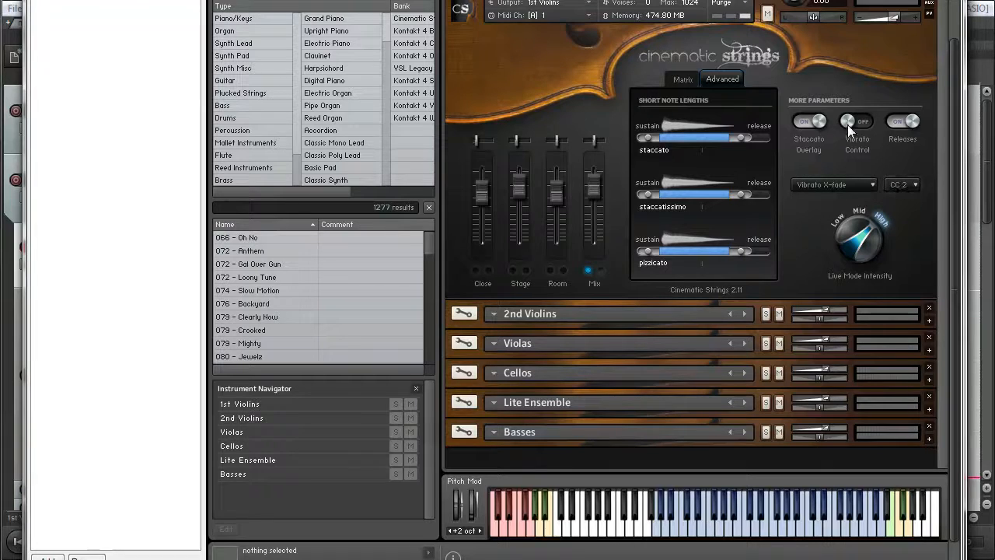
- Close Kontakt and assign the 1st Violins ReaControlMIDI's second Control Change slot to Breath
click(855, 121)
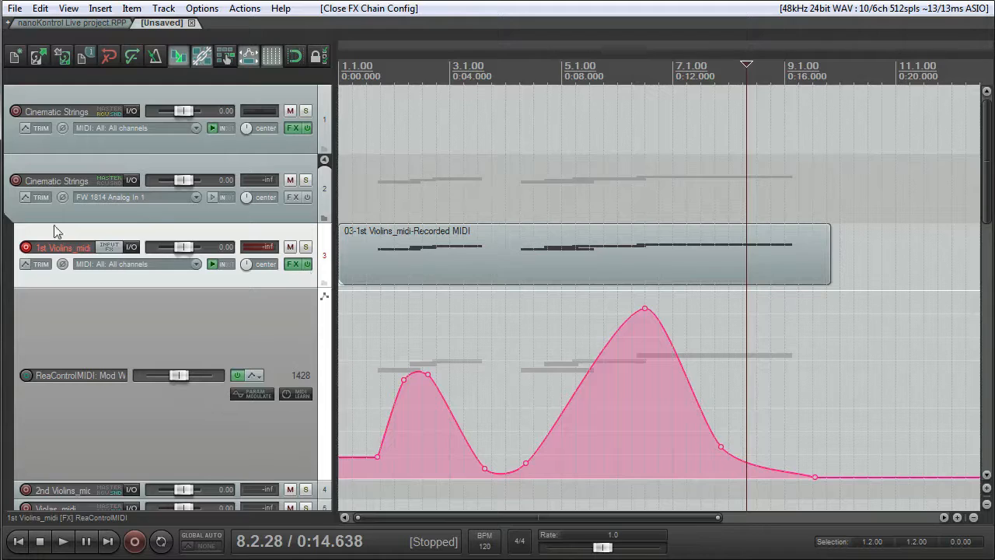
click(294, 265)
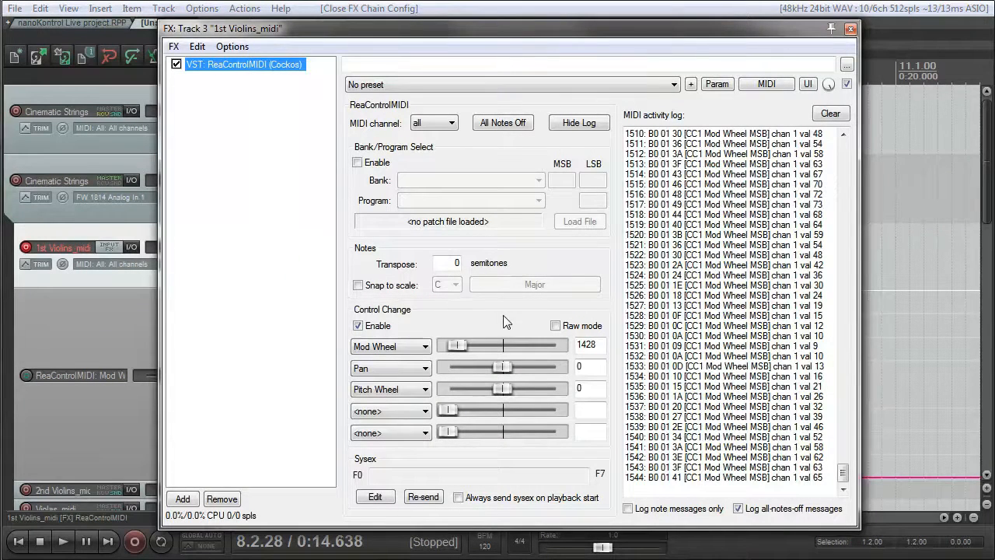
click(391, 367)
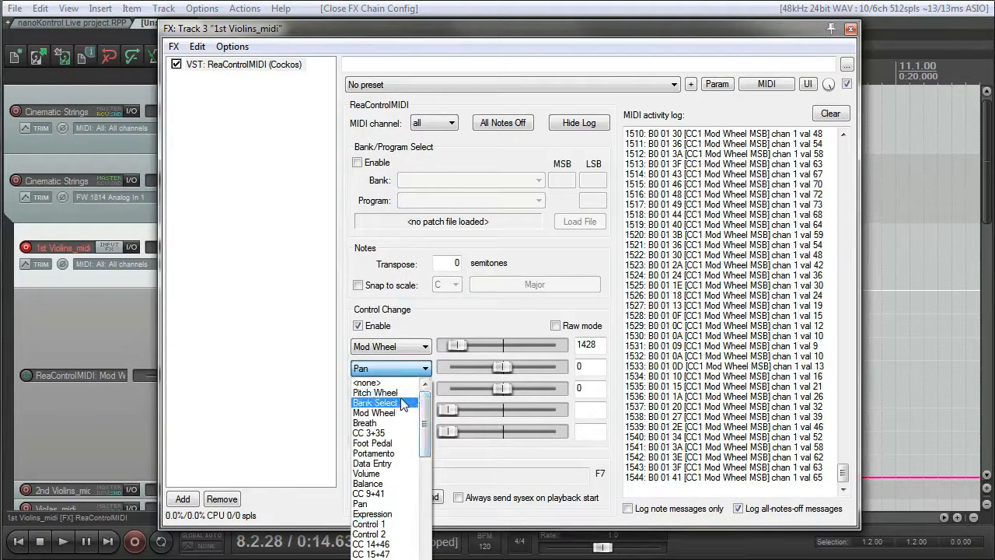
click(375, 423)
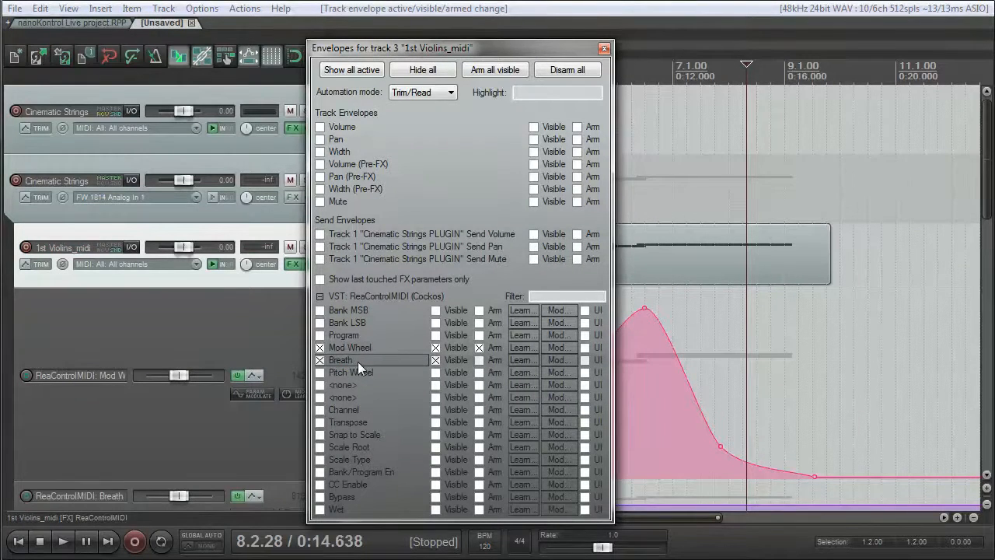
- Close the envelope settings and choose a point shape for the Breath envelope
click(603, 48)
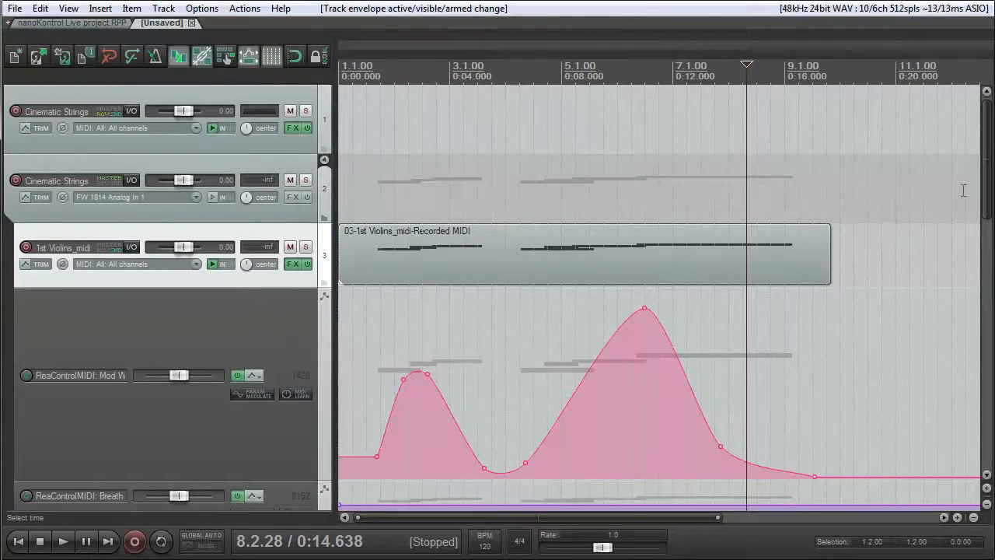
scroll(down, 3)
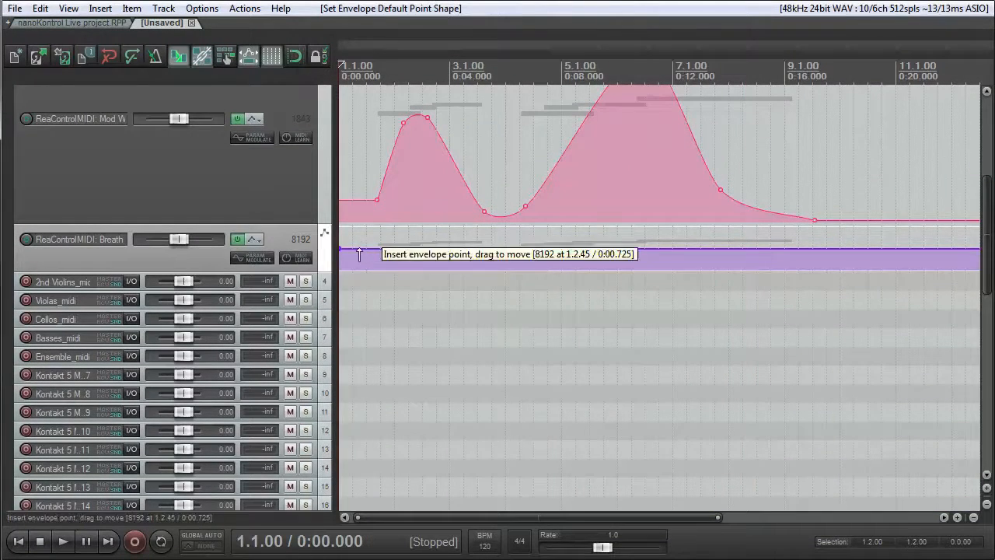
right_click(361, 256)
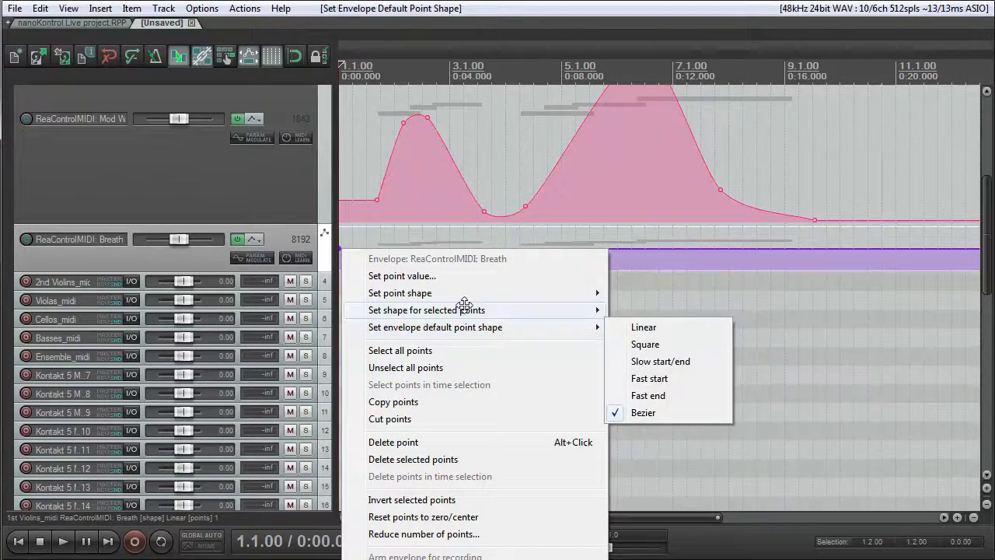
click(644, 413)
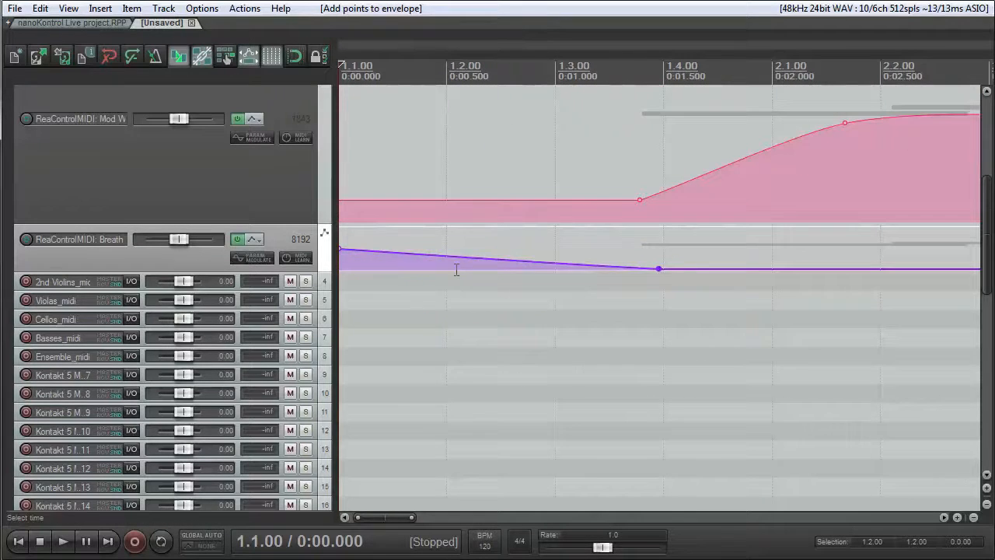
- Drag Breath points into a rising ramp that peaks near bar 2 and tapers off
drag(657, 268, 430, 268)
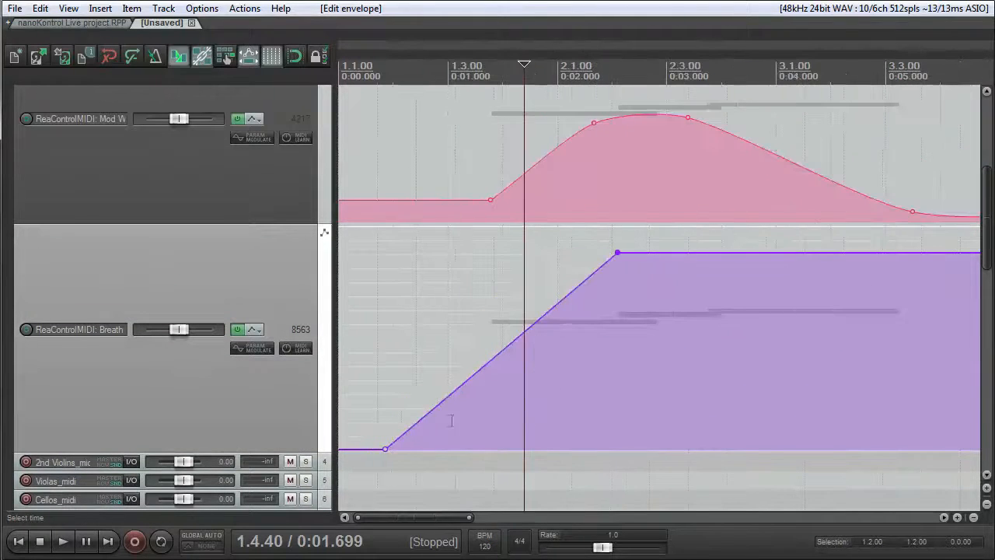
drag(386, 448, 454, 448)
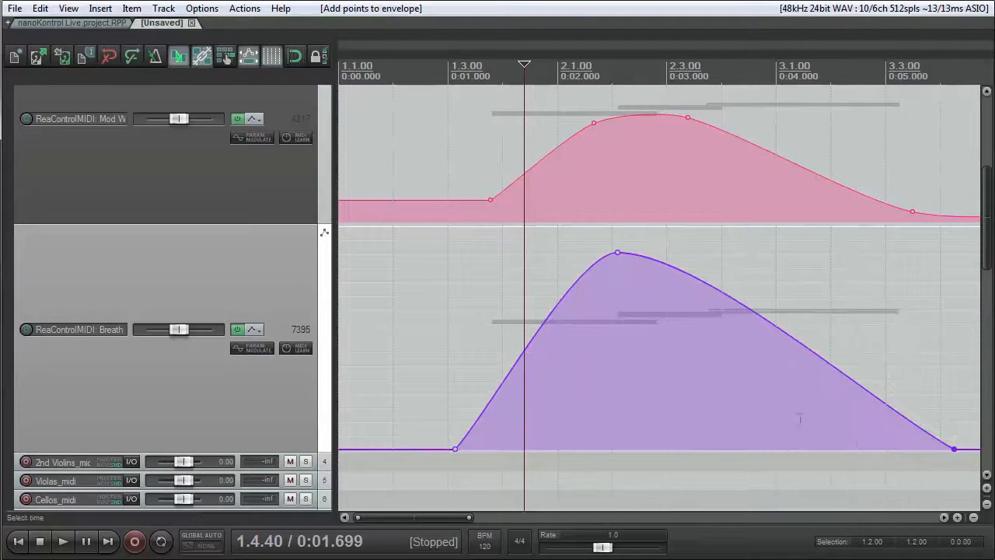
click(62, 541)
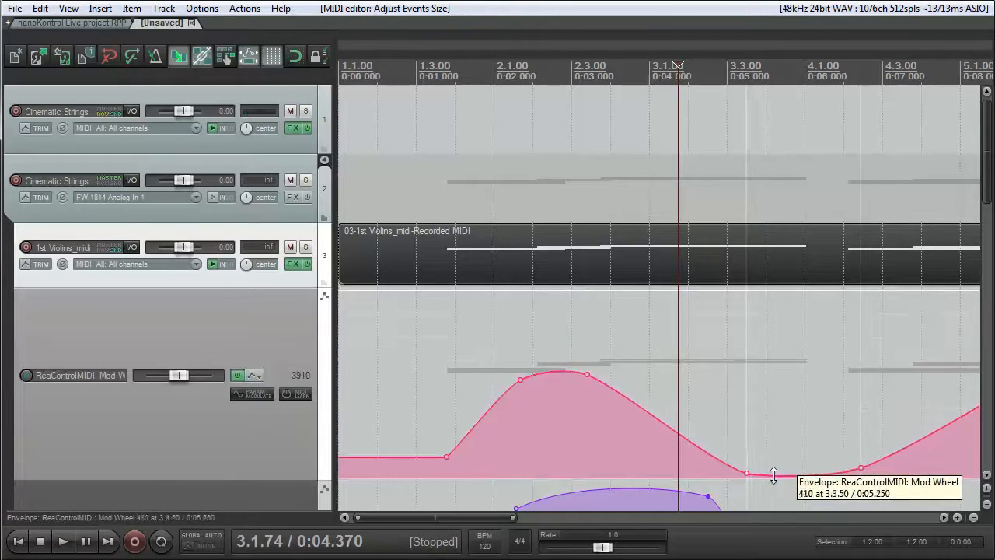
- Drag the Mod Wheel point near bar 3.3 down to form the curve's low dip
drag(747, 473, 810, 479)
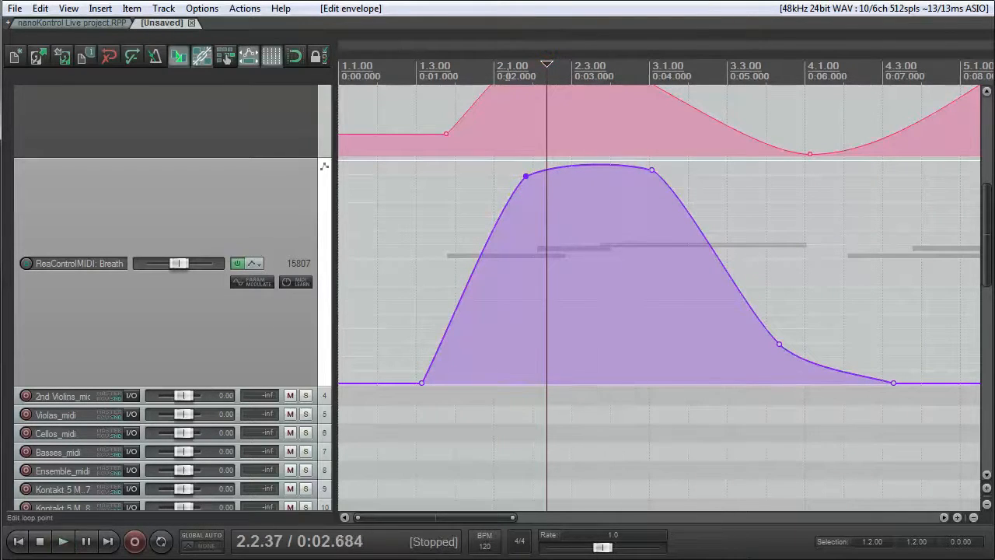
- Sharpen the Breath peak, pull its end point earlier, and play back the result
click(63, 542)
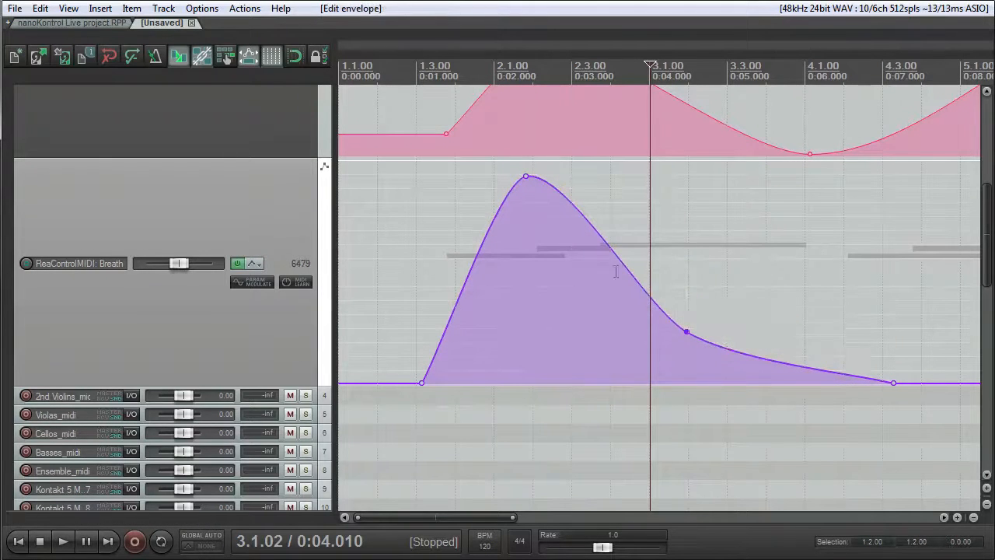
drag(526, 177, 535, 168)
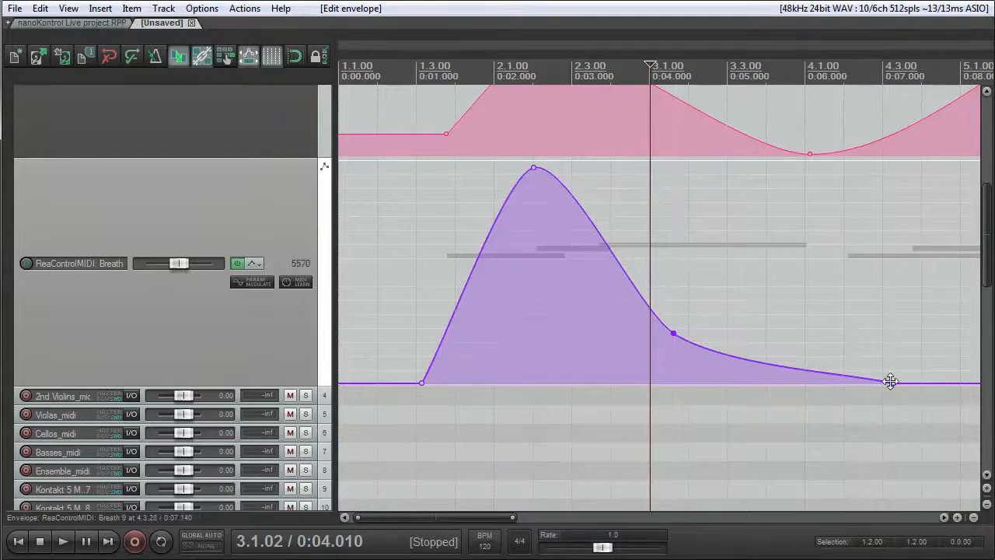
drag(891, 381, 805, 381)
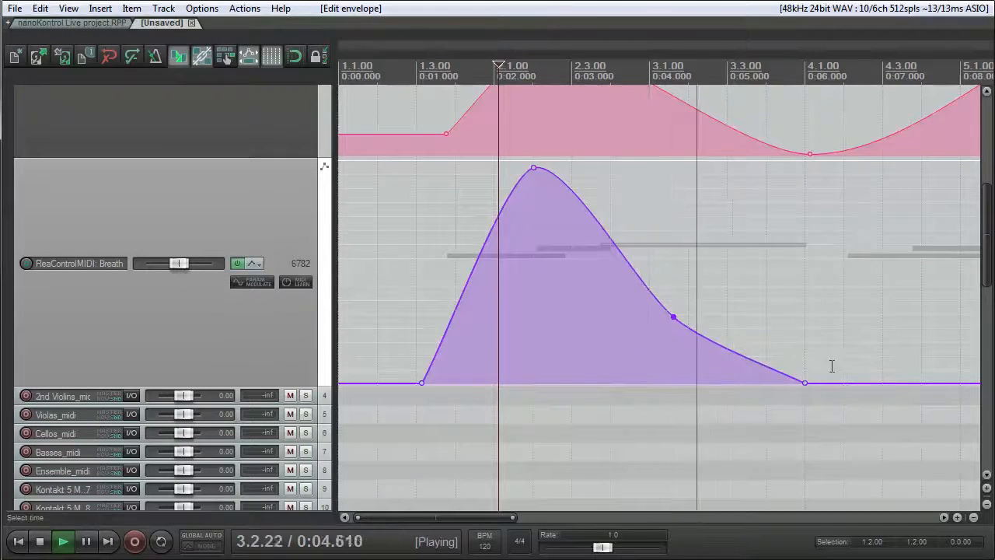
click(41, 541)
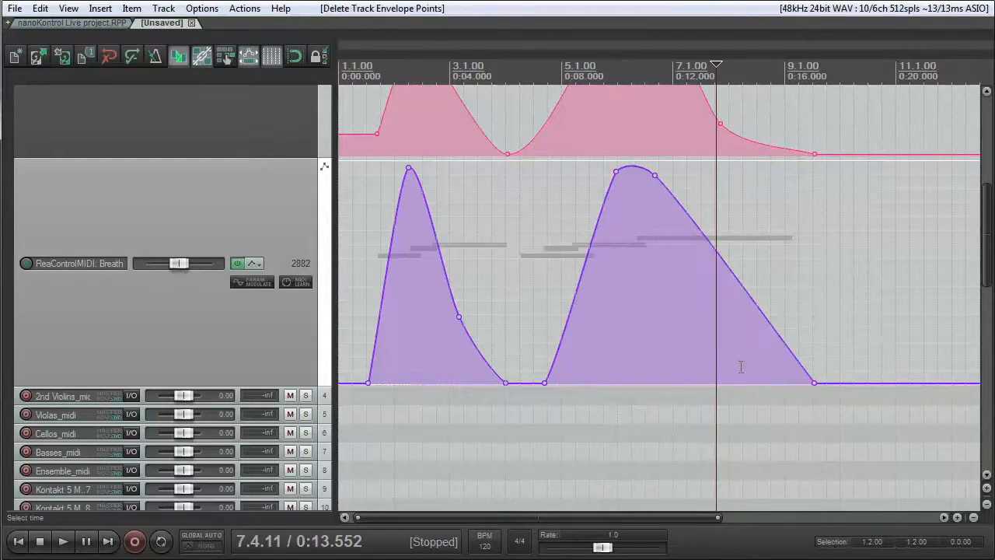
click(63, 541)
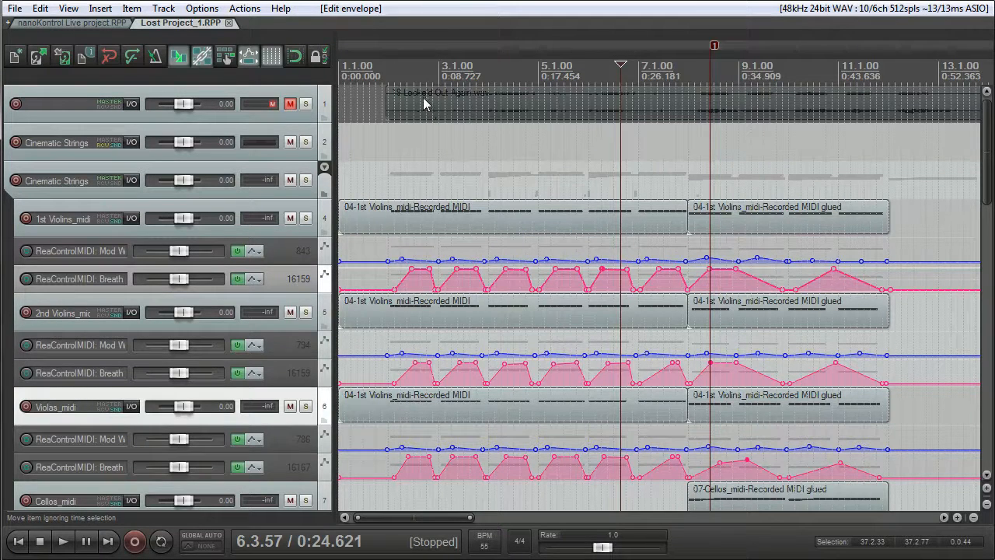
mouse_move(438, 95)
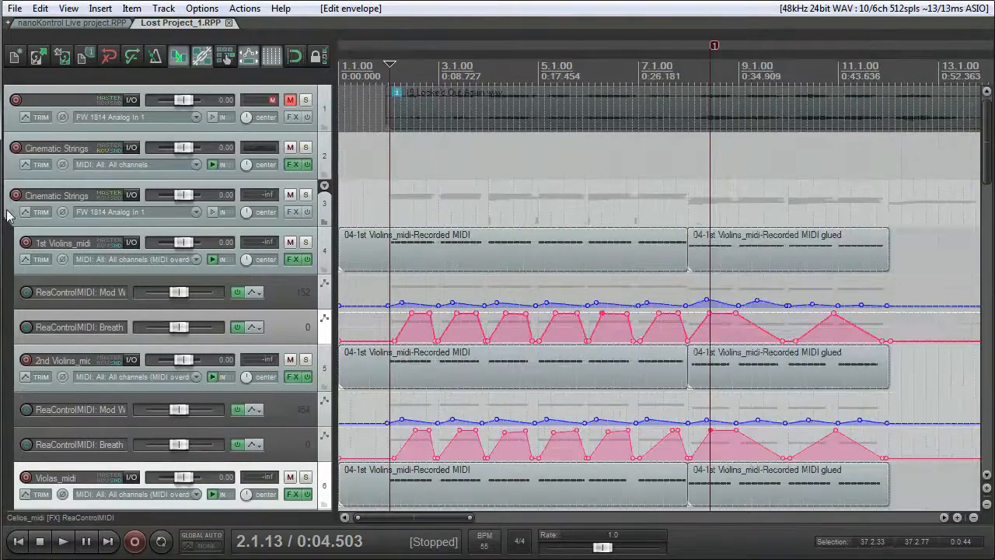
scroll(down, 3)
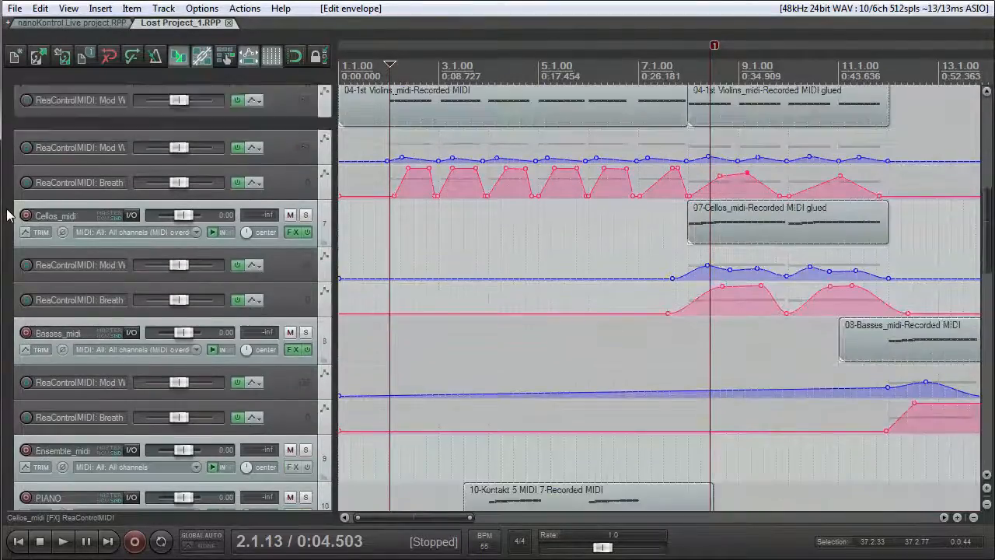
scroll(down, 3)
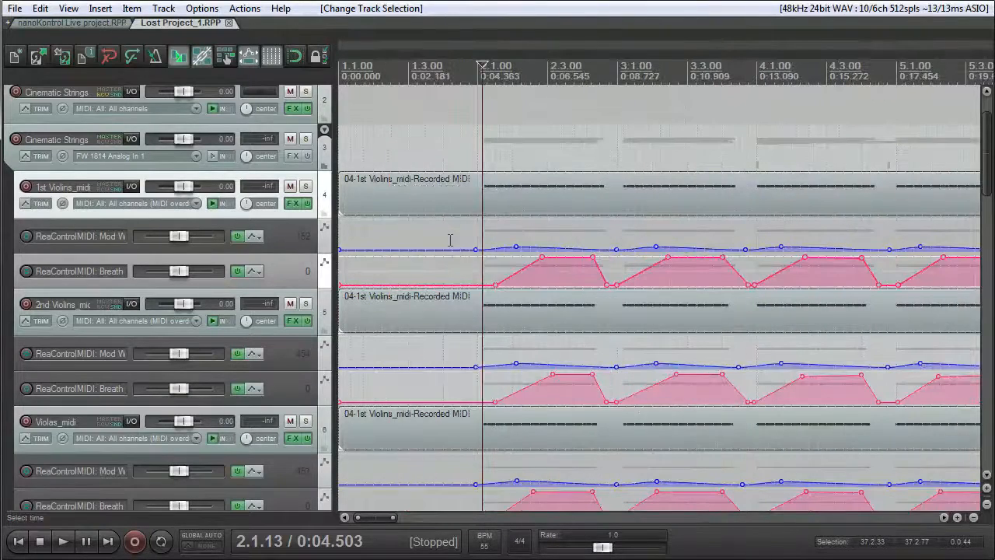
mouse_move(481, 249)
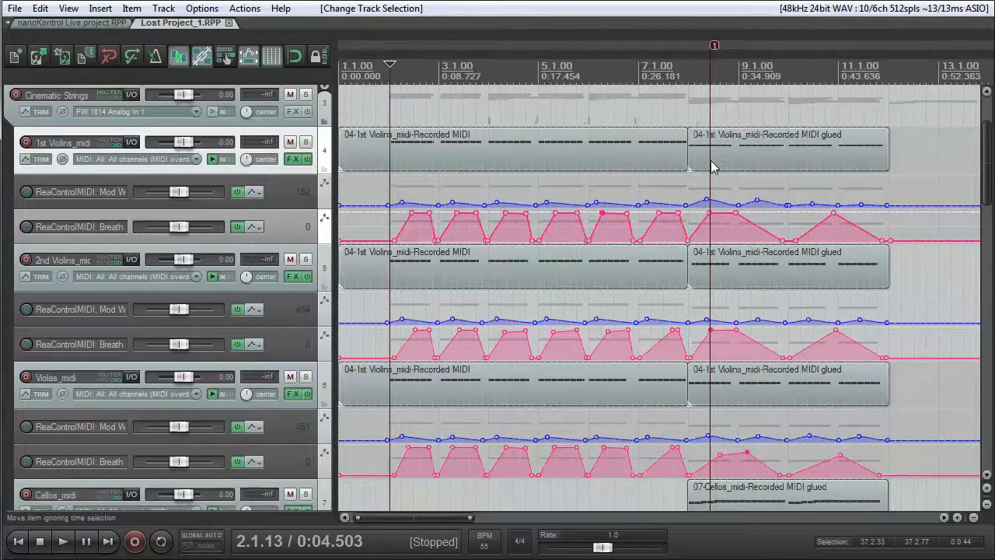
scroll(down, 3)
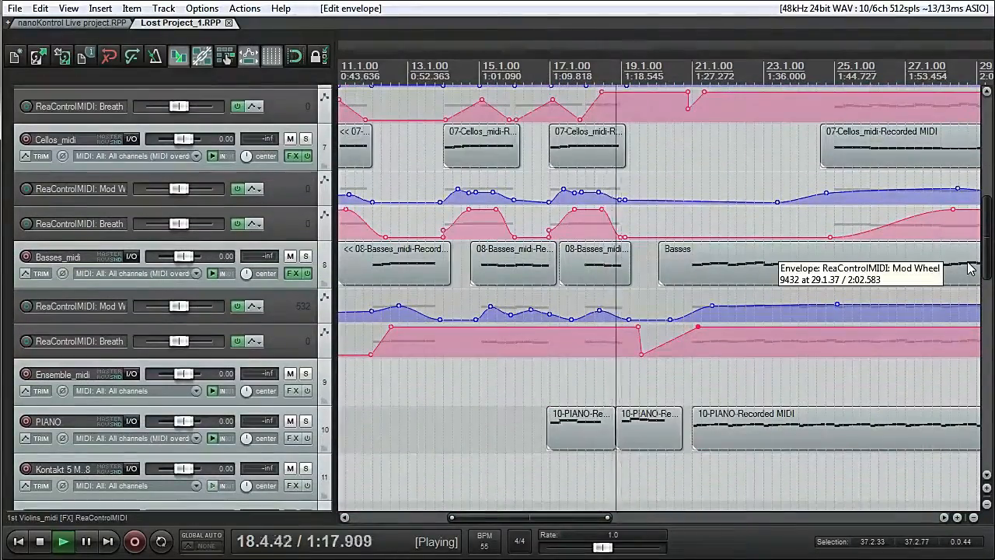
click(40, 541)
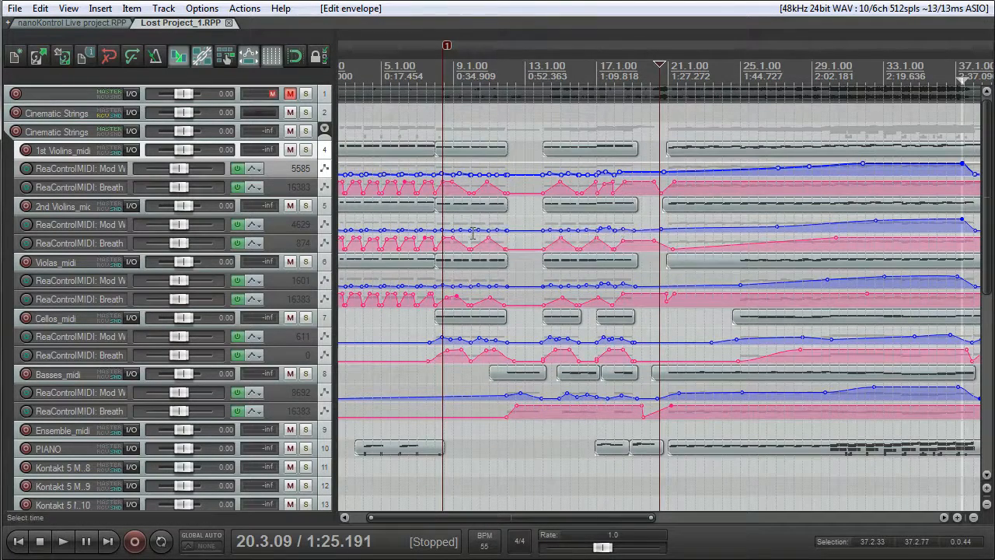
mouse_move(473, 231)
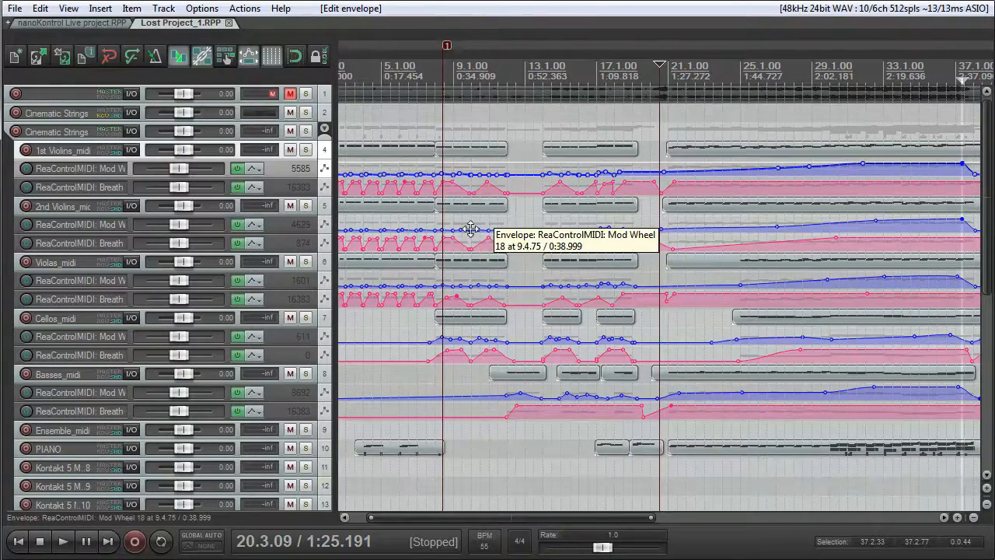
mouse_move(821, 225)
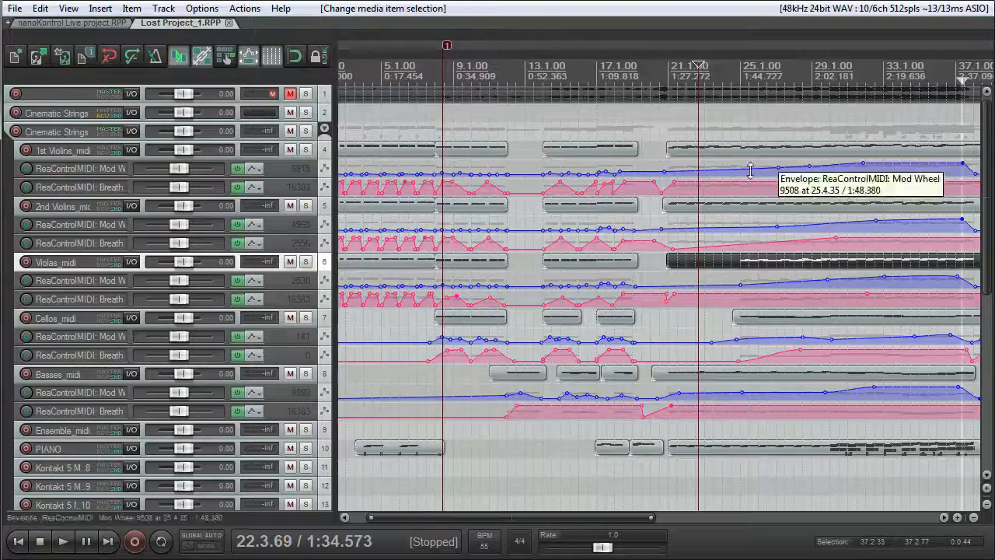
click(665, 69)
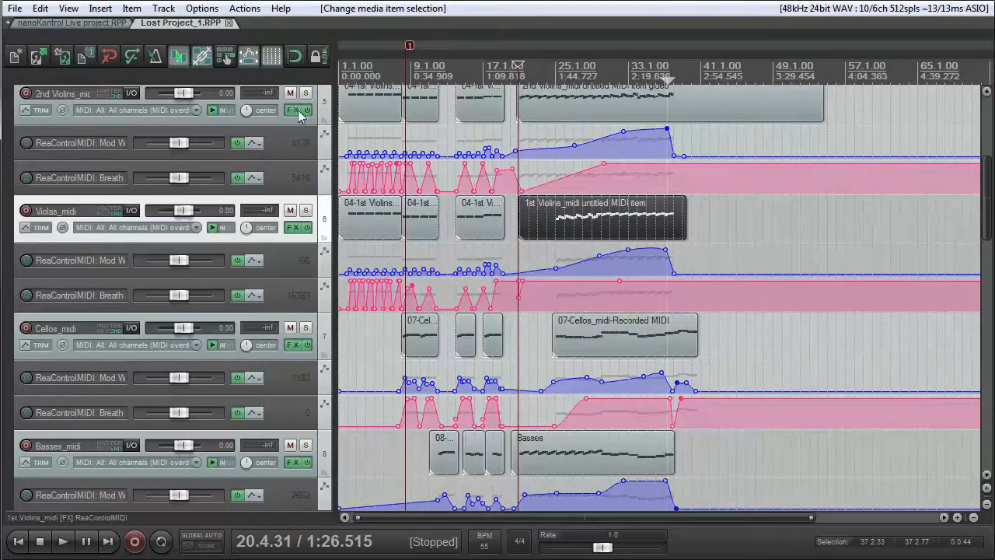
click(292, 109)
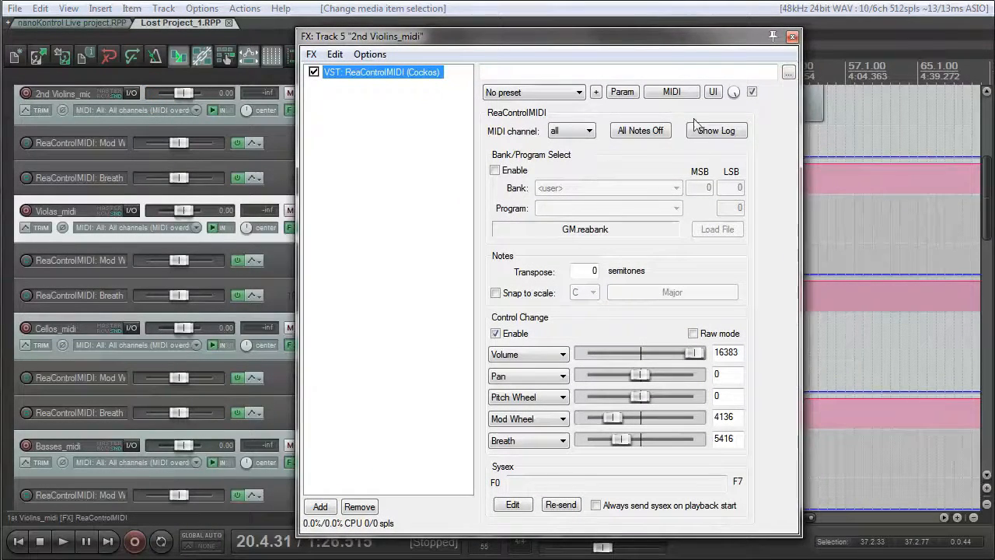
- Close the FX window and show the Basic 8 PLUGIN track's effects chain
click(793, 35)
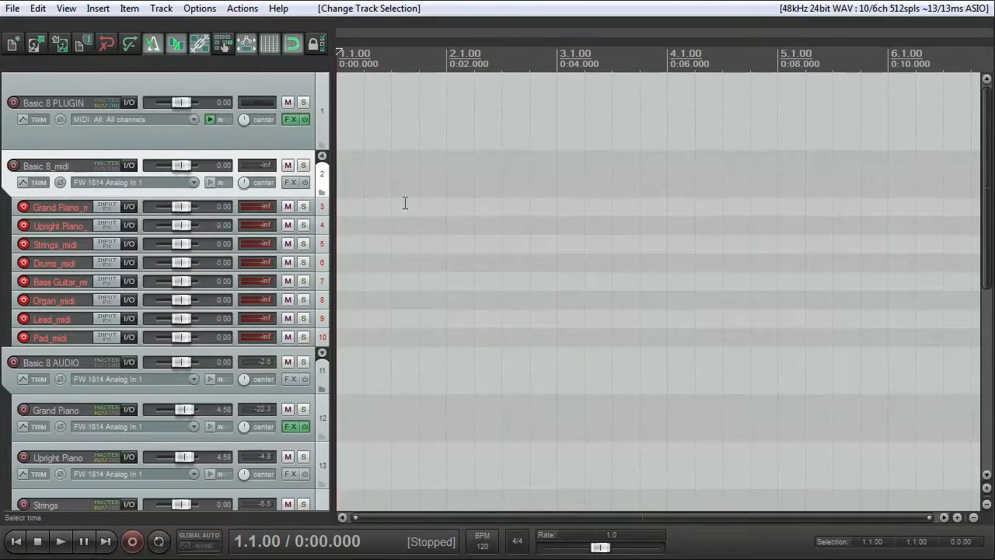
click(289, 118)
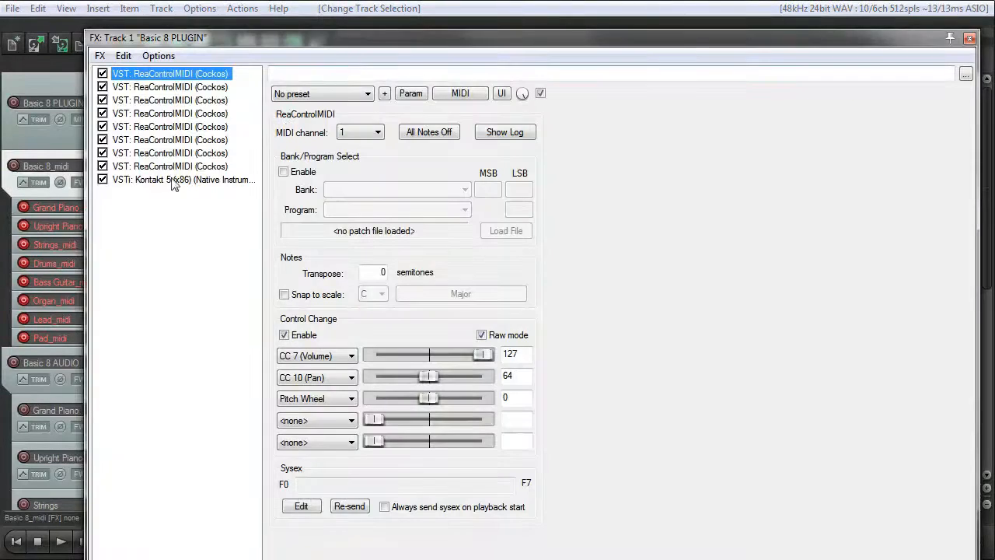
click(970, 37)
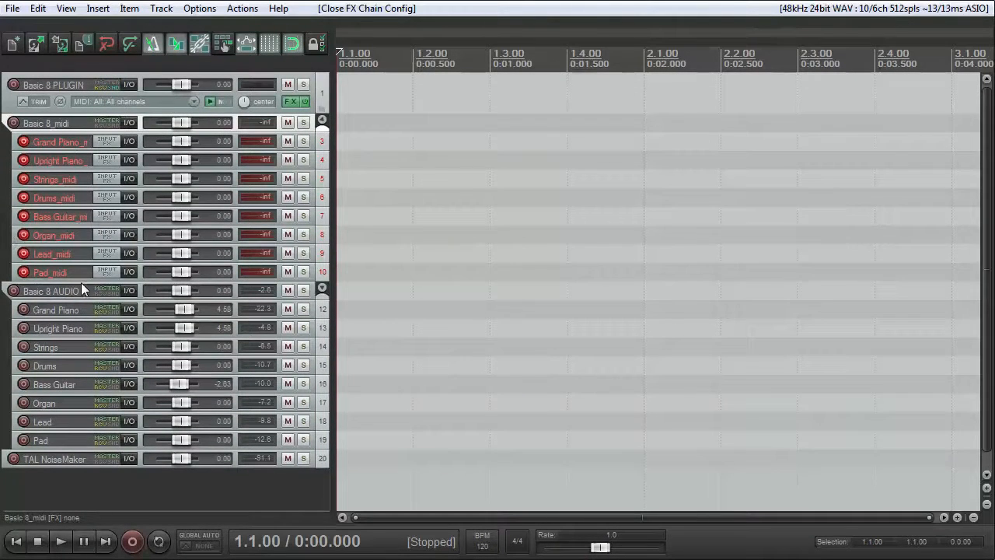
mouse_move(75, 296)
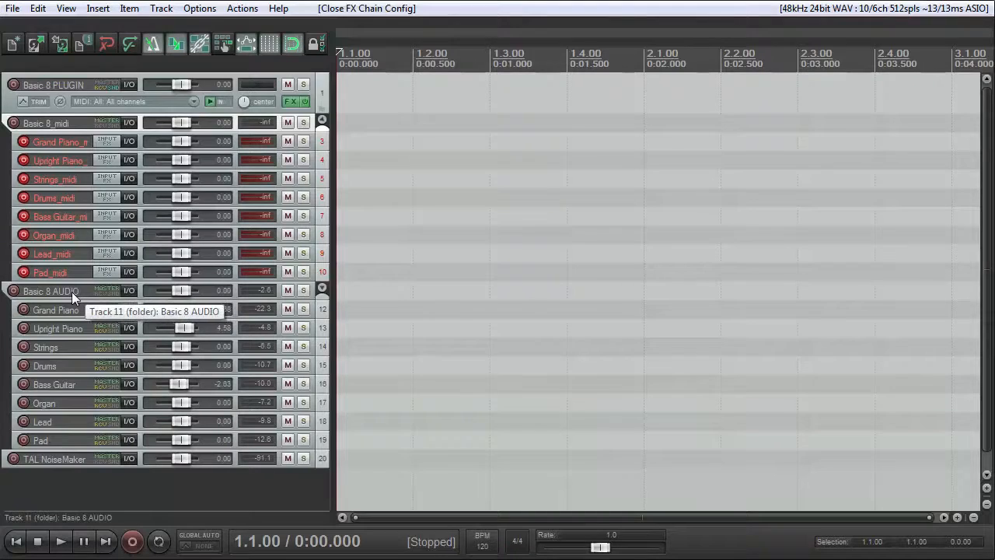
mouse_move(44, 263)
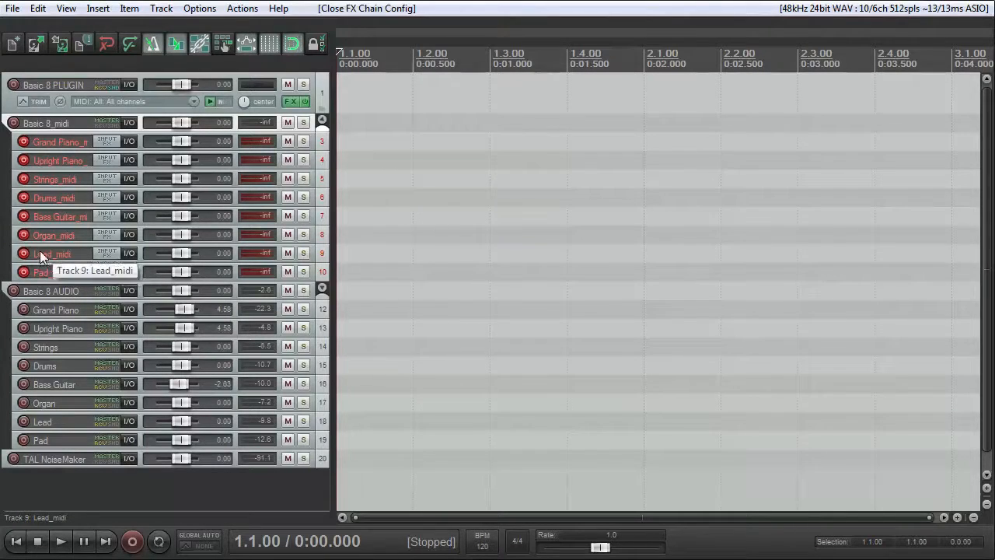
mouse_move(30, 272)
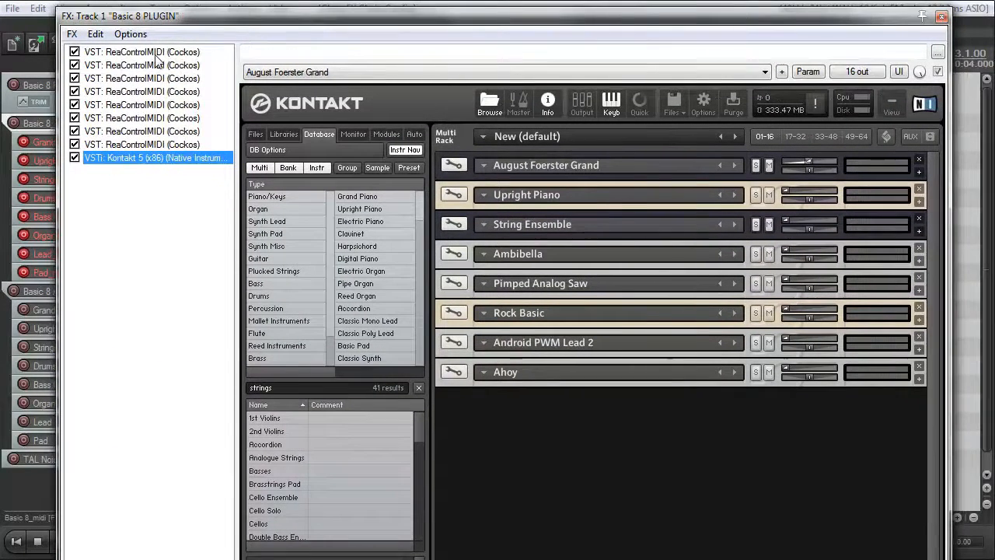
click(143, 77)
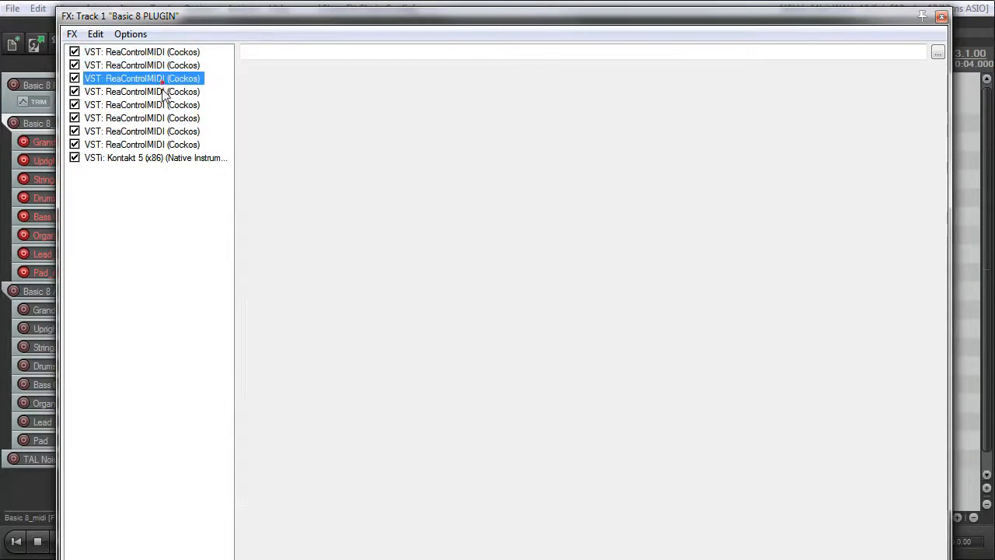
click(143, 143)
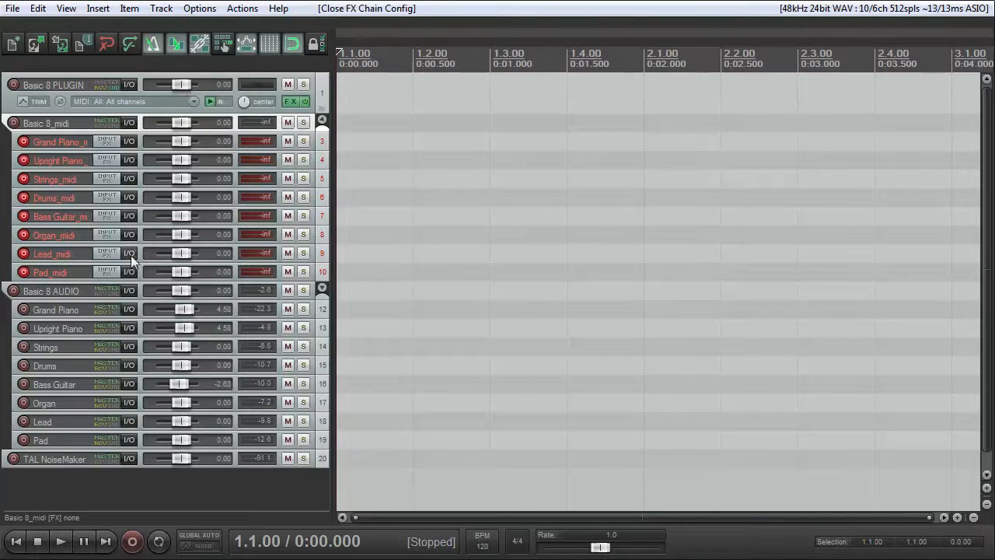
- Show the Lead_midi routing with its send to Basic 8 PLUGIN on MIDI channel 7
click(127, 252)
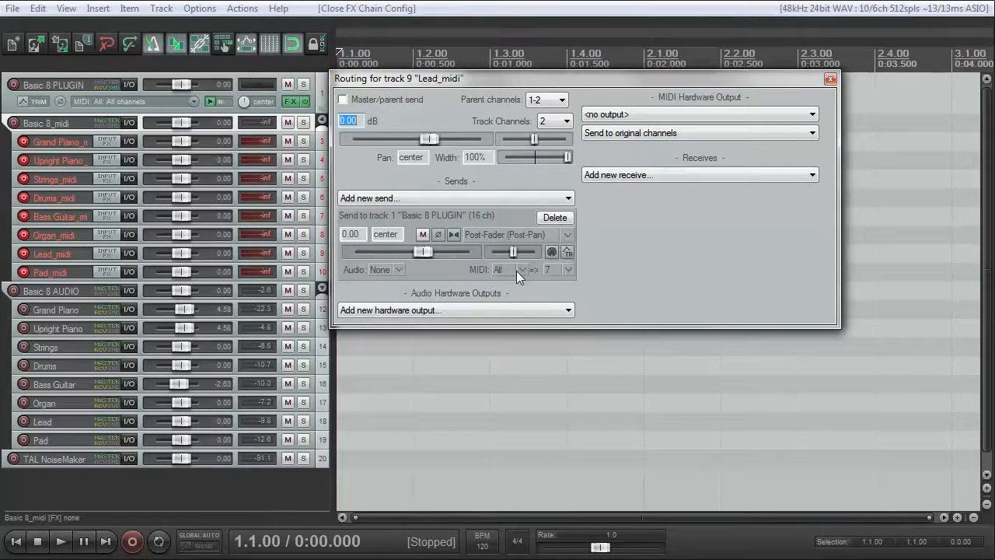
click(522, 269)
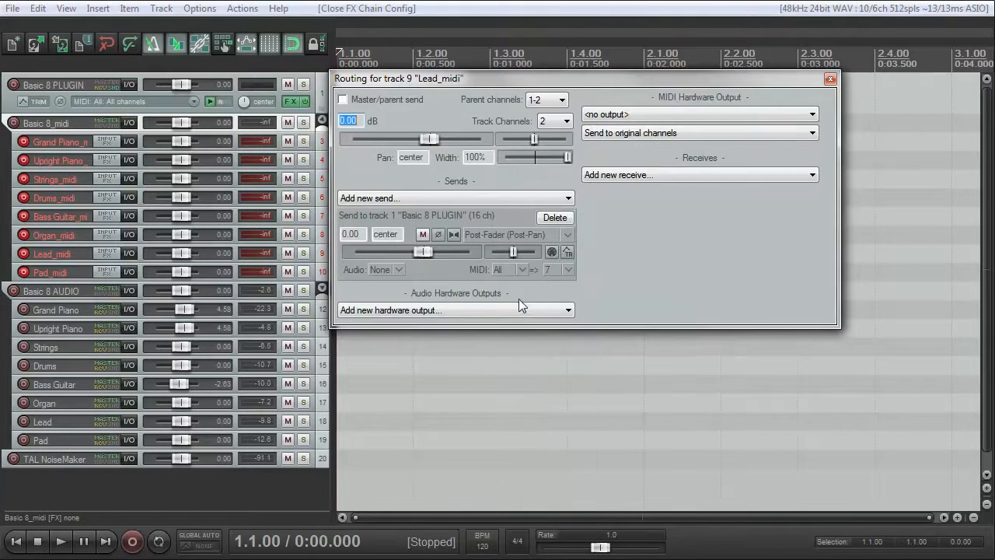
mouse_move(563, 288)
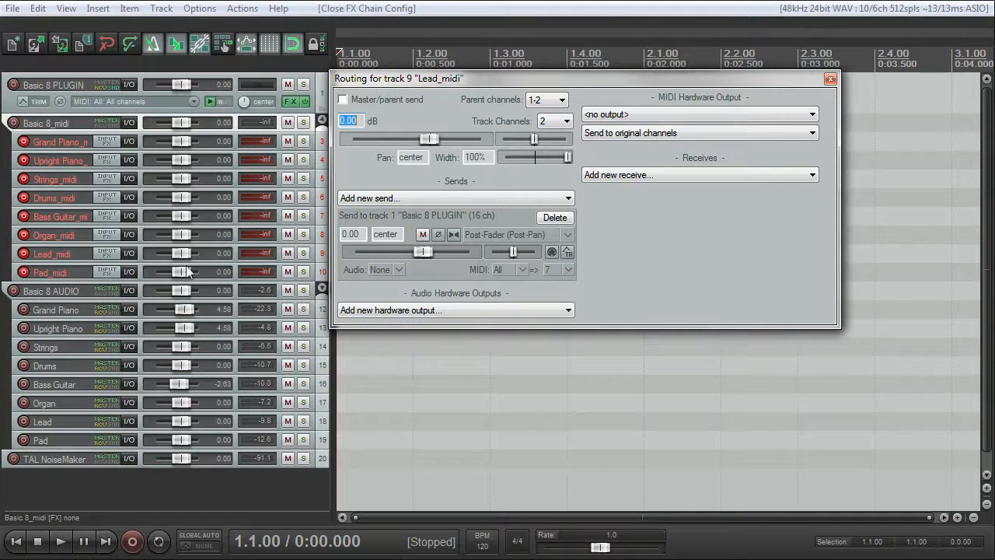
mouse_move(485, 280)
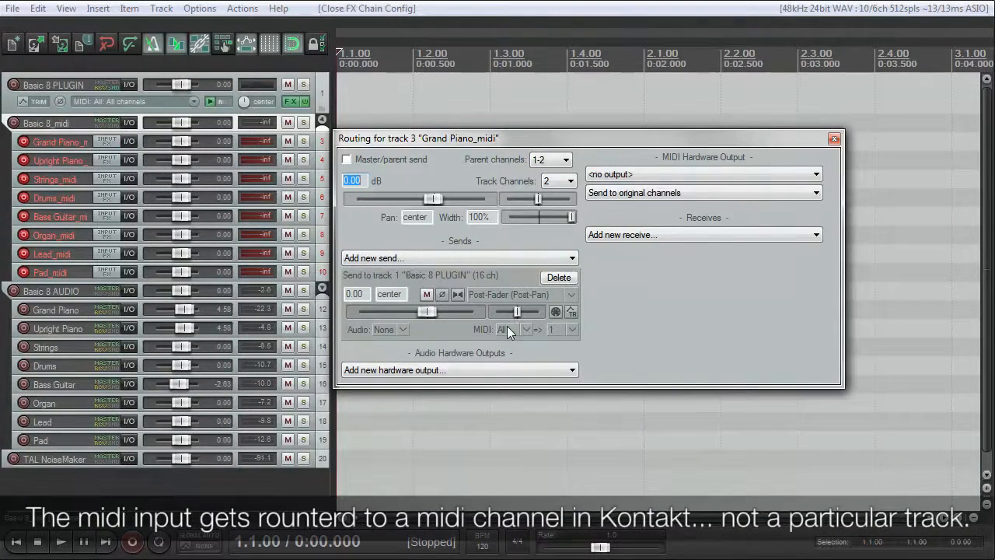
mouse_move(563, 336)
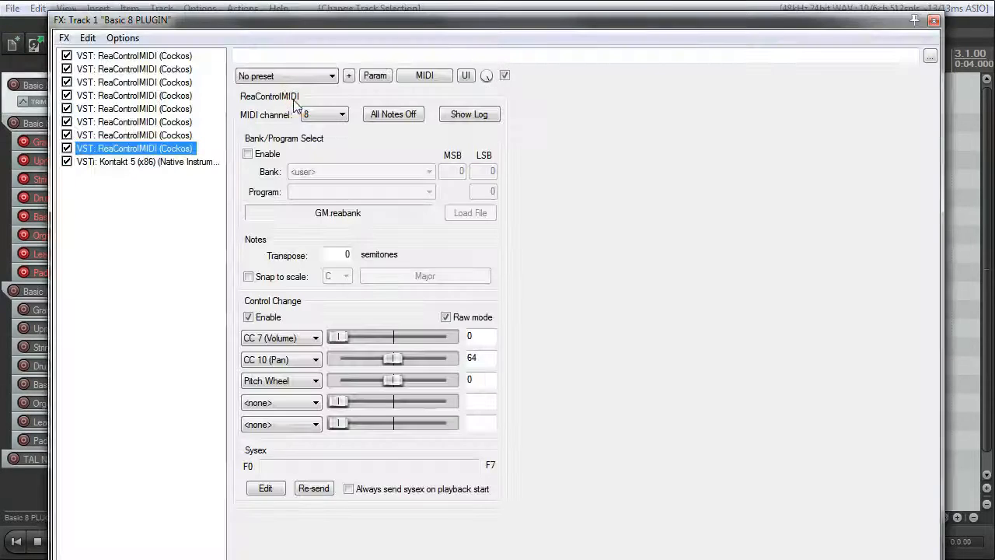
- Compare the first and fourth ReaControlMIDI instances, landing on channel 1 with CC 7 volume 127
click(134, 56)
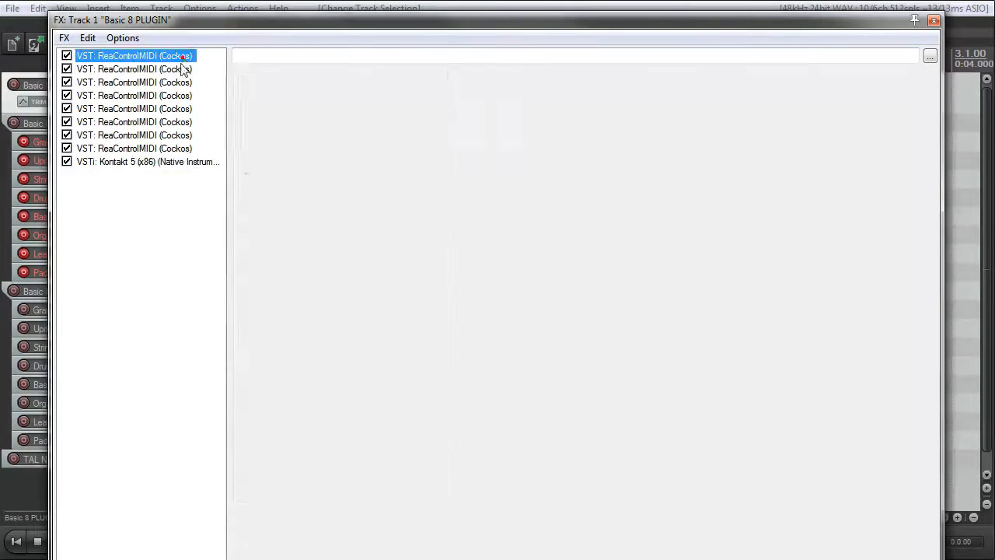
click(134, 95)
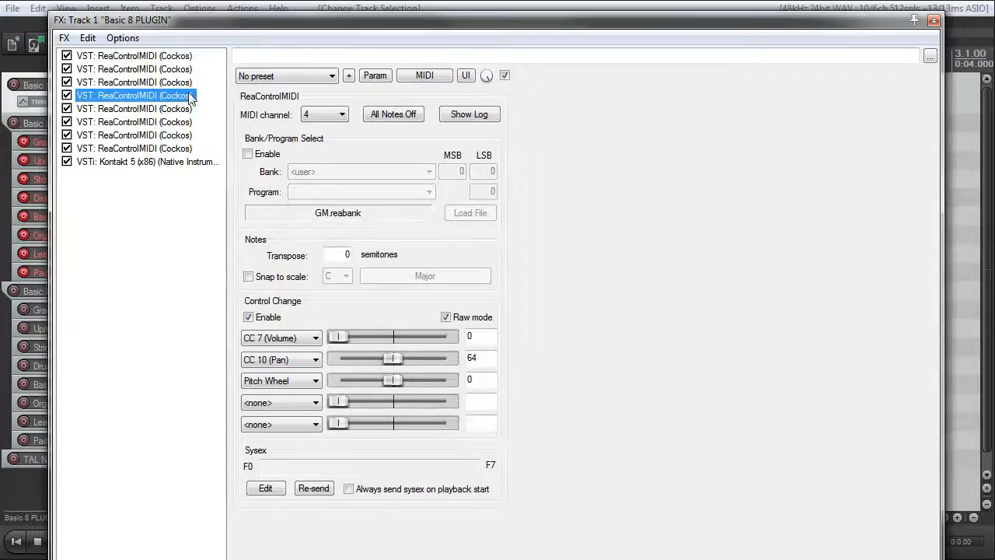
click(134, 56)
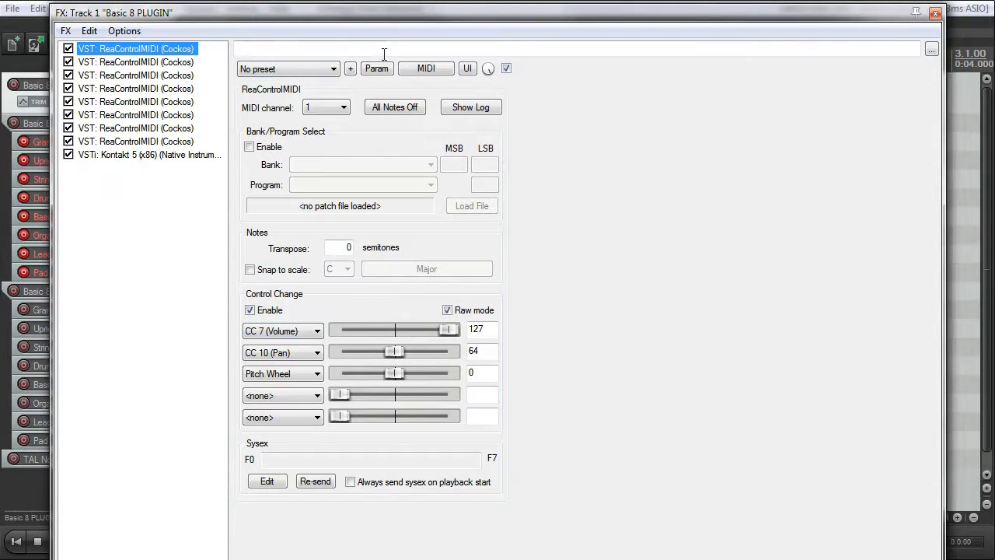
click(376, 68)
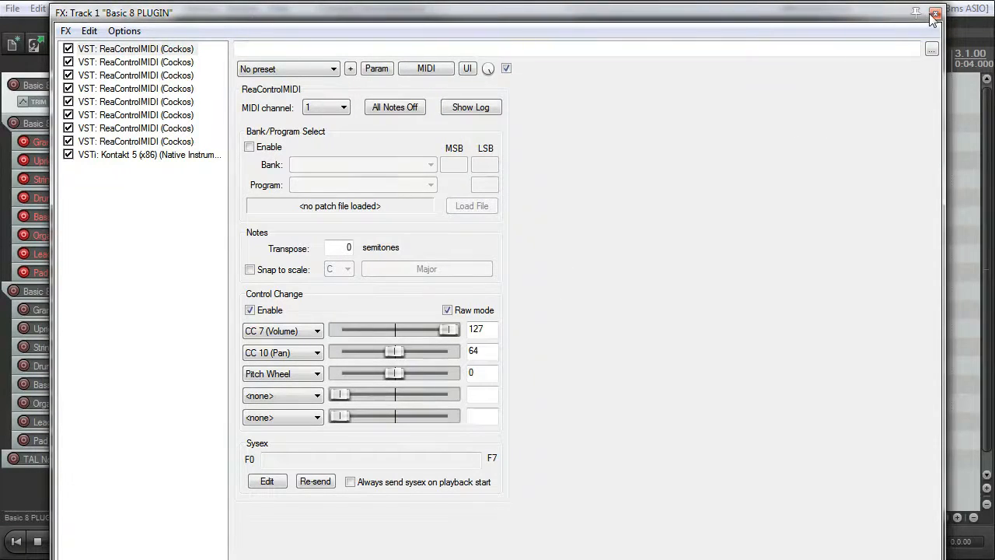
mouse_move(162, 208)
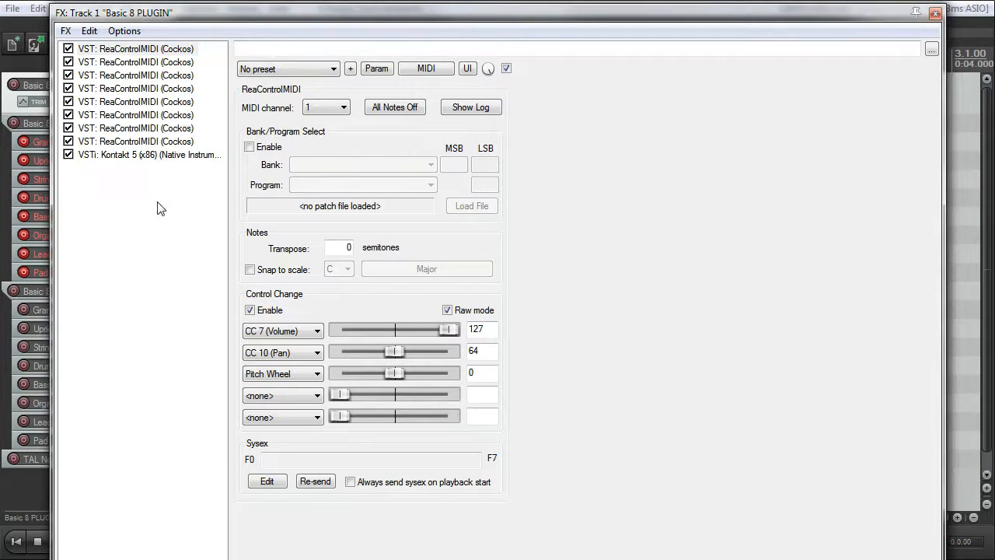
mouse_move(165, 194)
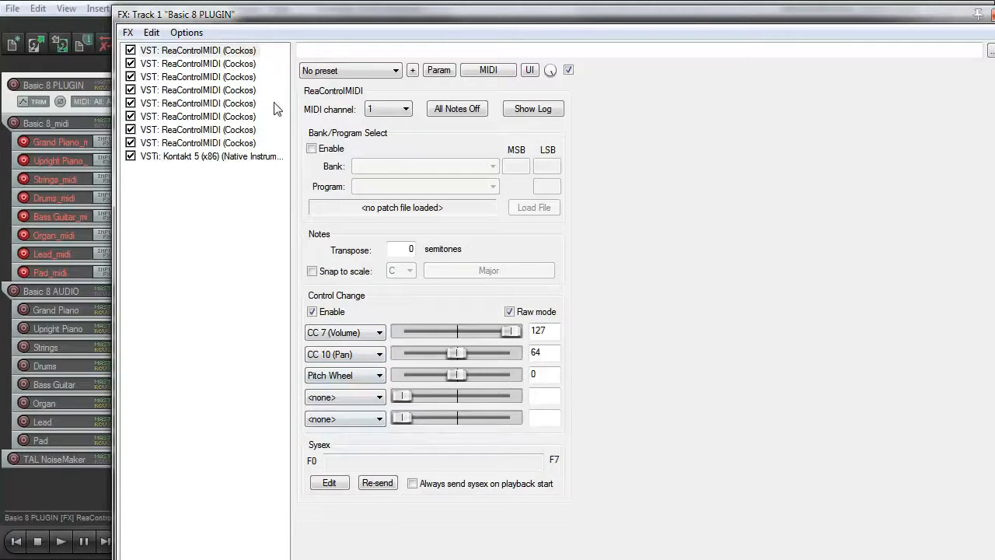
mouse_move(290, 101)
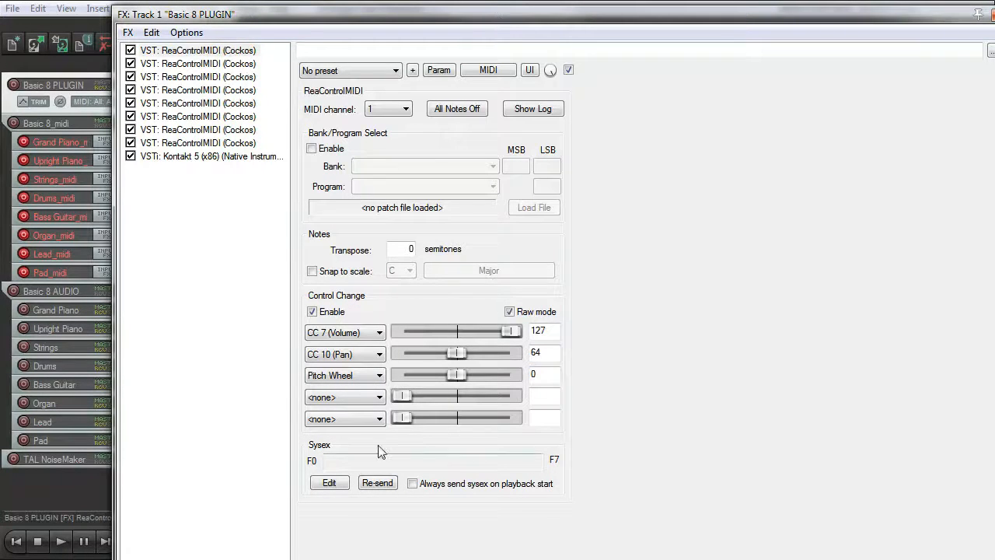
mouse_move(339, 361)
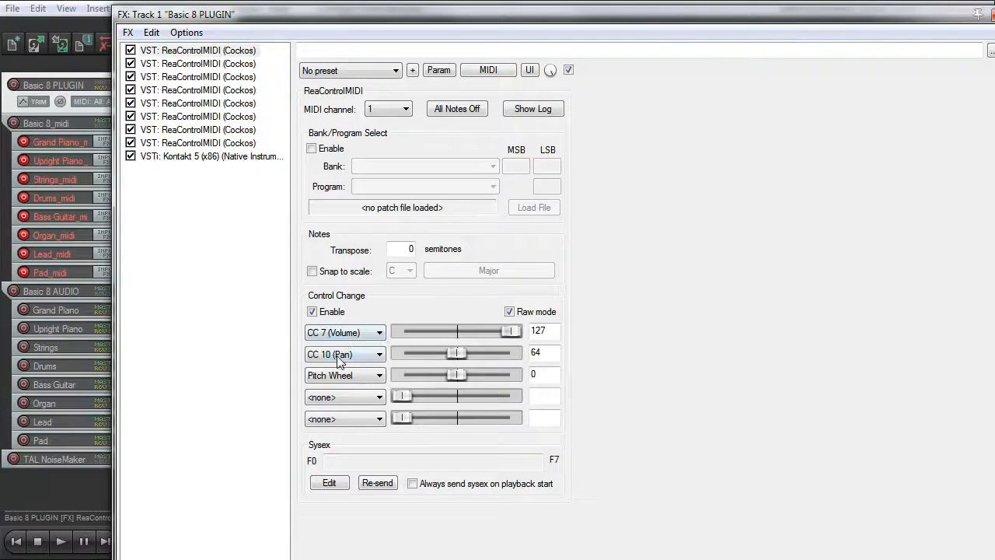
mouse_move(584, 354)
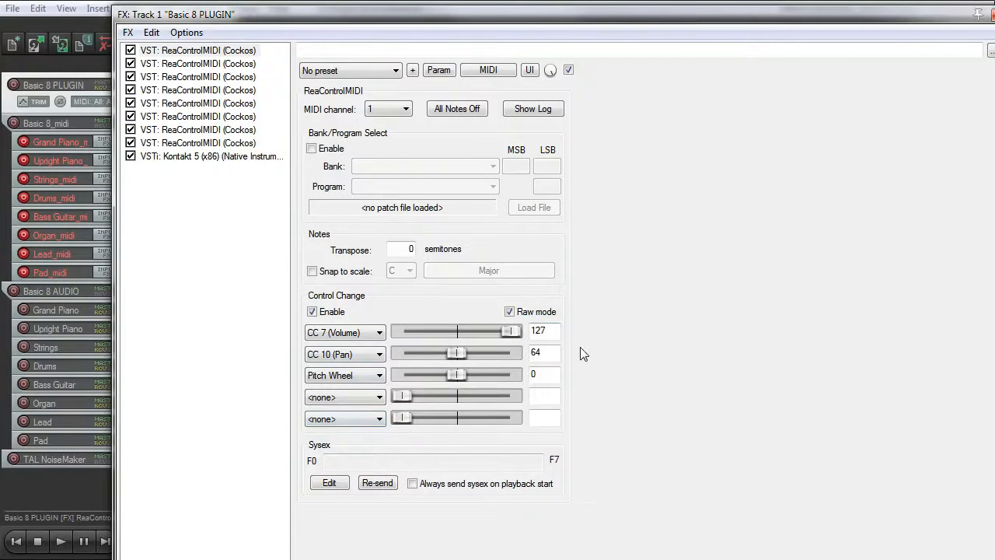
mouse_move(302, 200)
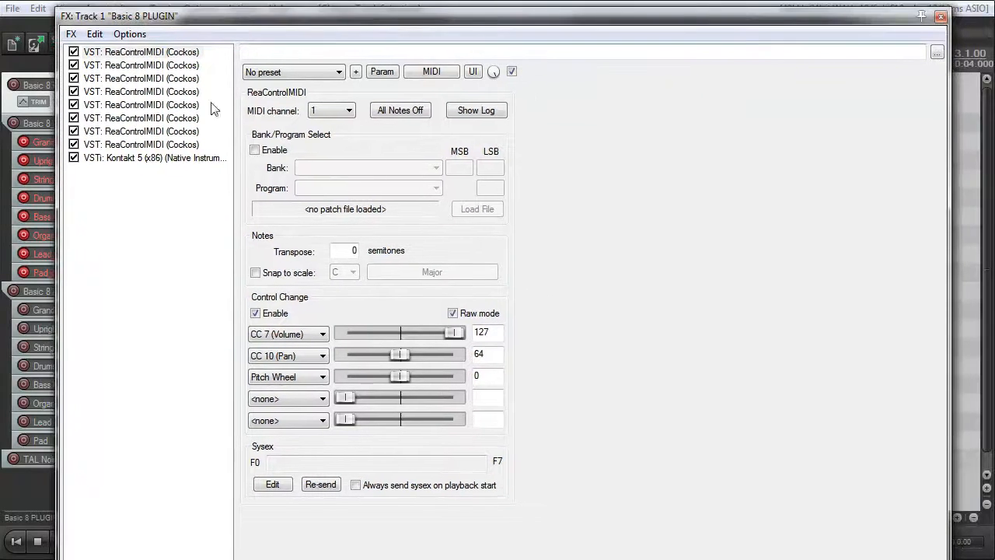
- Show Kontakt 5's eight-instrument multi, from August Foerster Grand to Ahoy
click(153, 159)
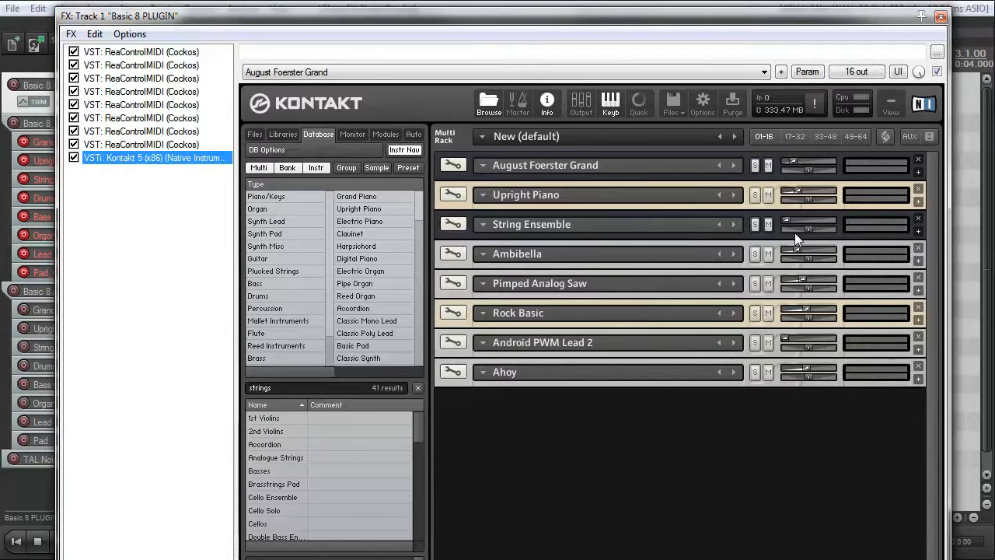
mouse_move(740, 294)
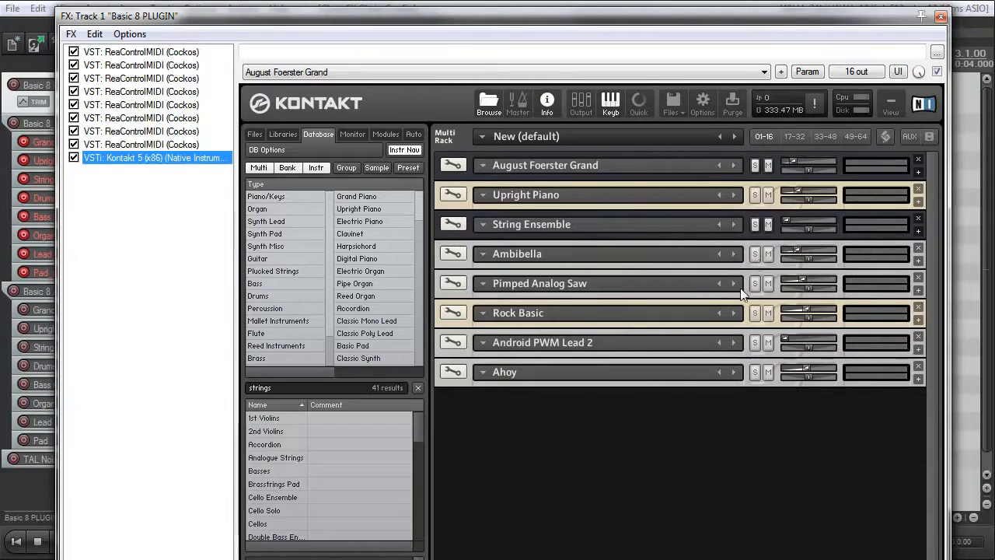